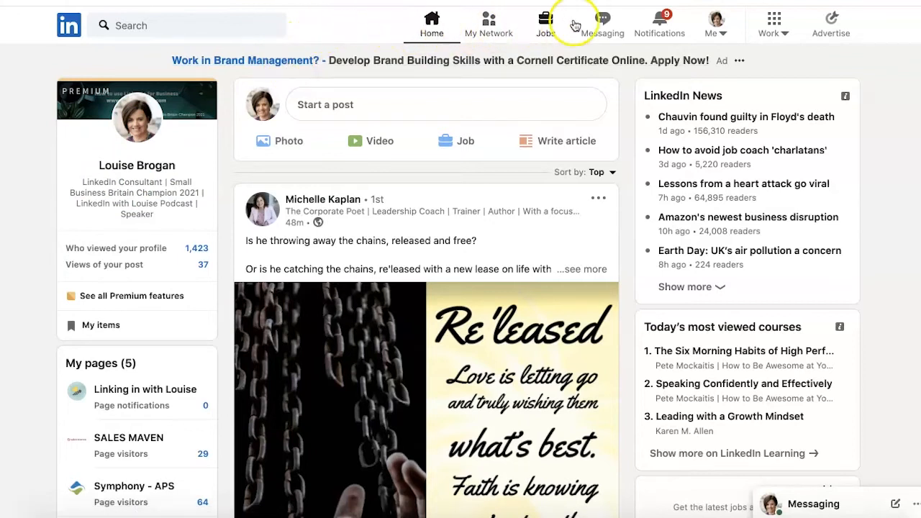
pyautogui.moveTo(773, 23)
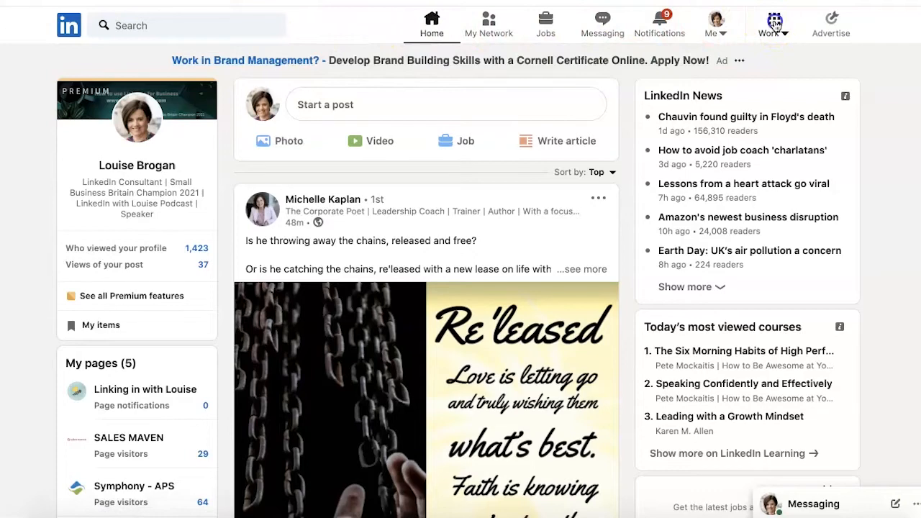
# Open the Work menu listing other LinkedIn products and business services.
pyautogui.click(772, 20)
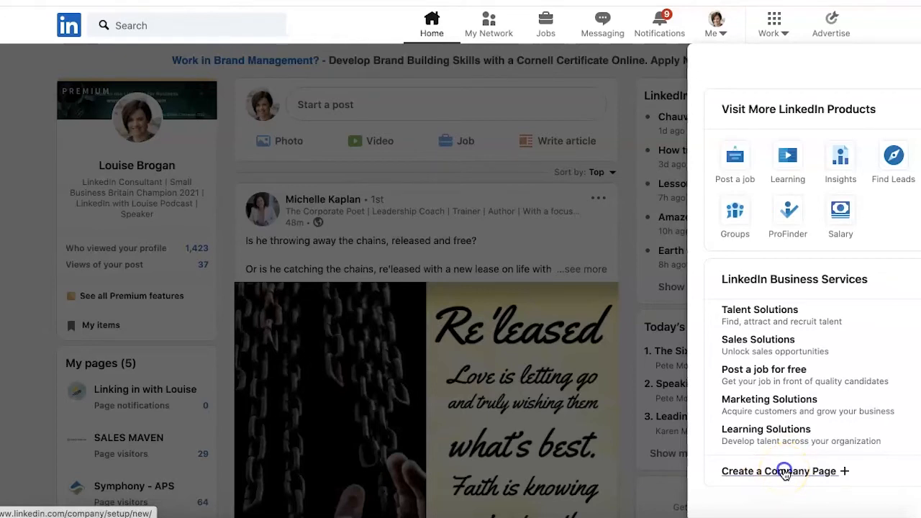
# Choose 'Create a Company Page' from the Work panel.
pyautogui.click(778, 471)
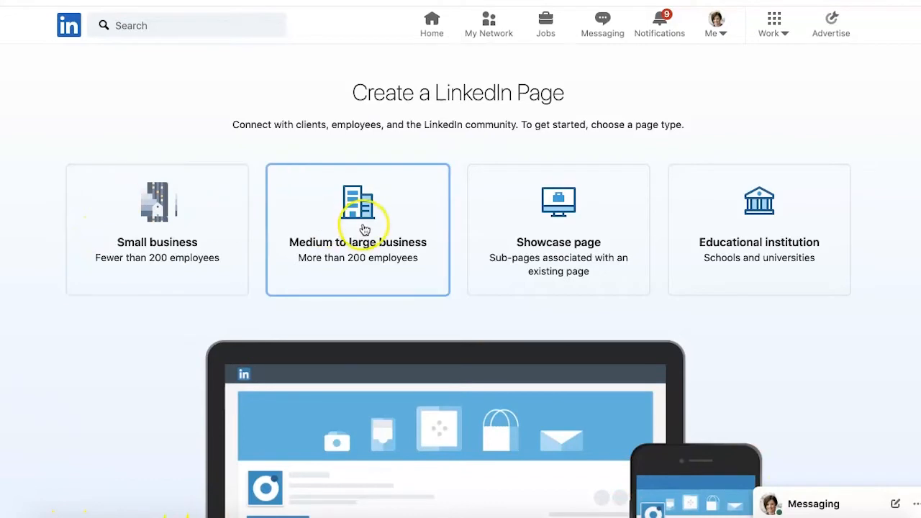
pyautogui.moveTo(216, 218)
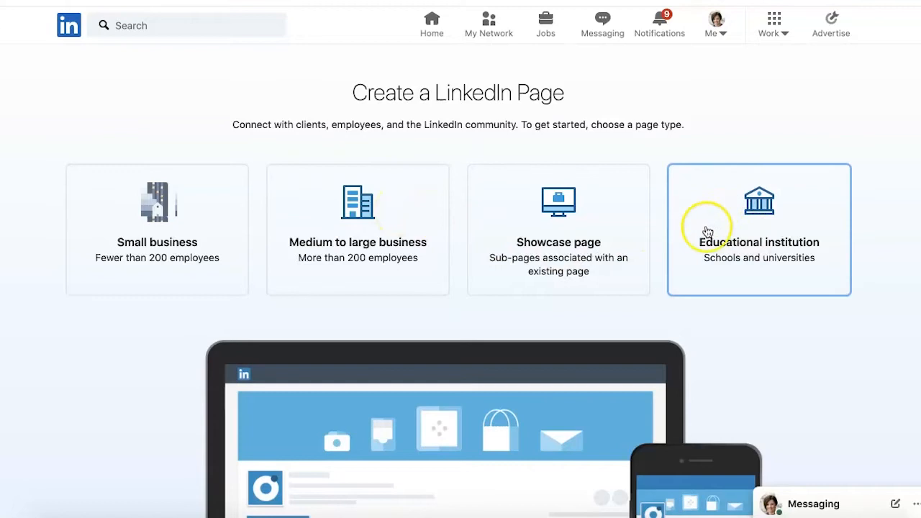
pyautogui.moveTo(489, 232)
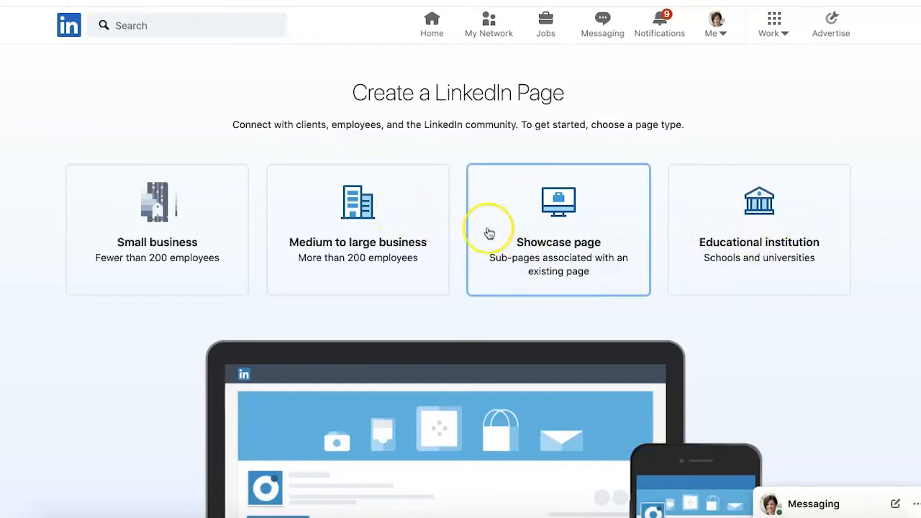
pyautogui.moveTo(623, 208)
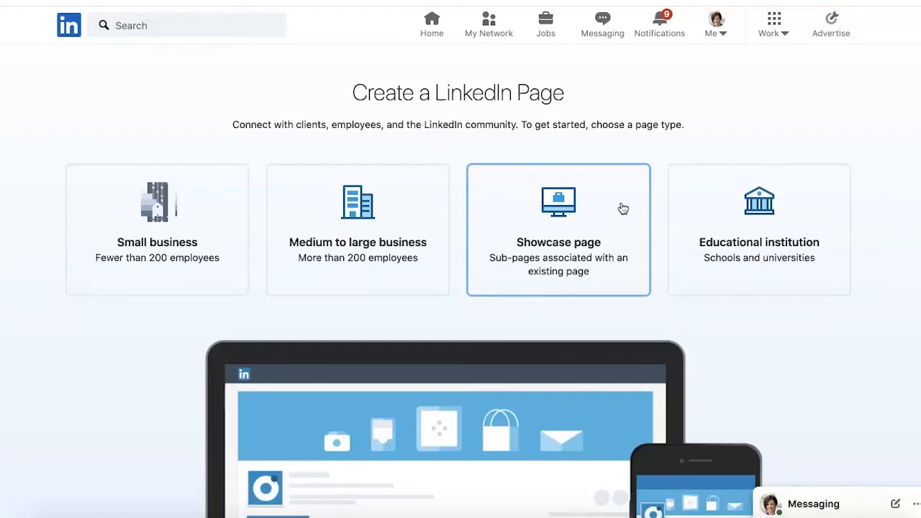
pyautogui.click(157, 216)
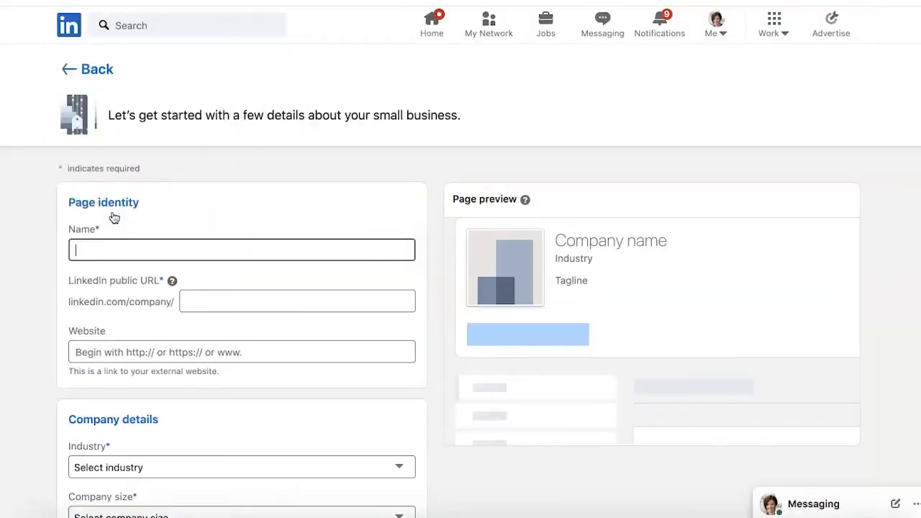
pyautogui.write('LI')
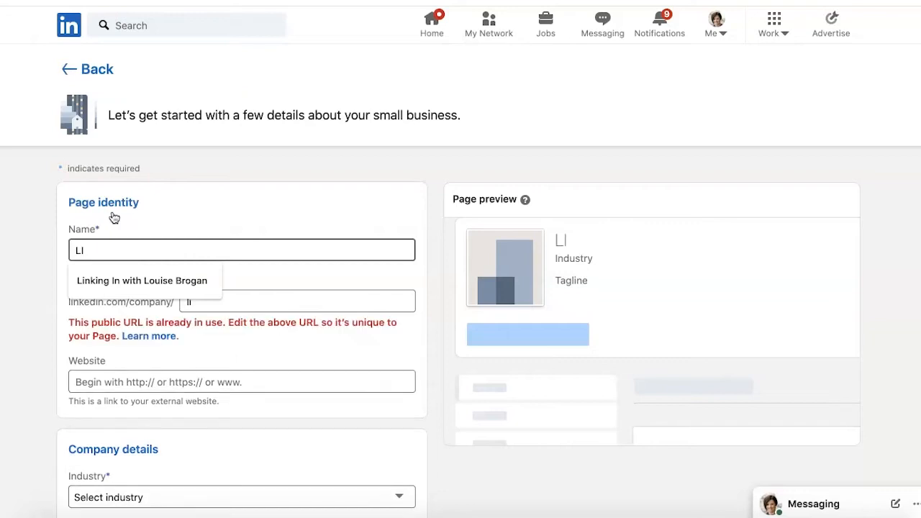
pyautogui.write('n')
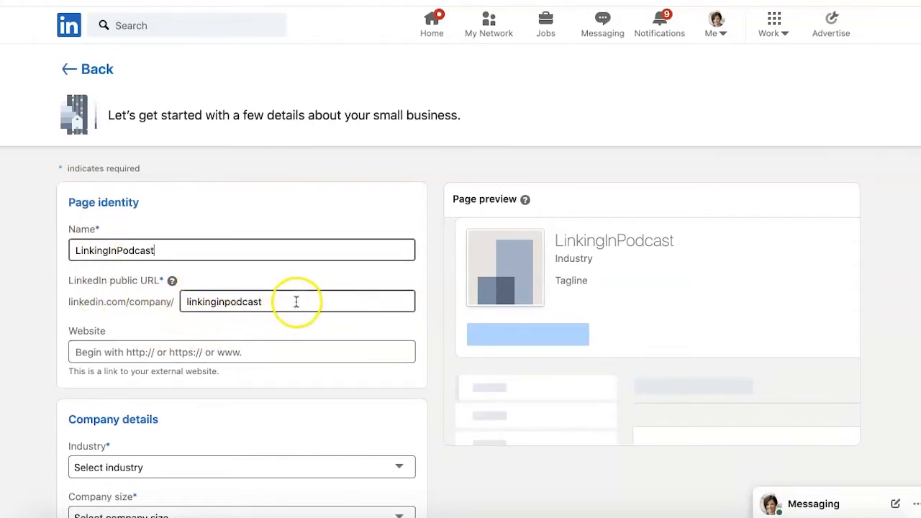
pyautogui.moveTo(279, 308)
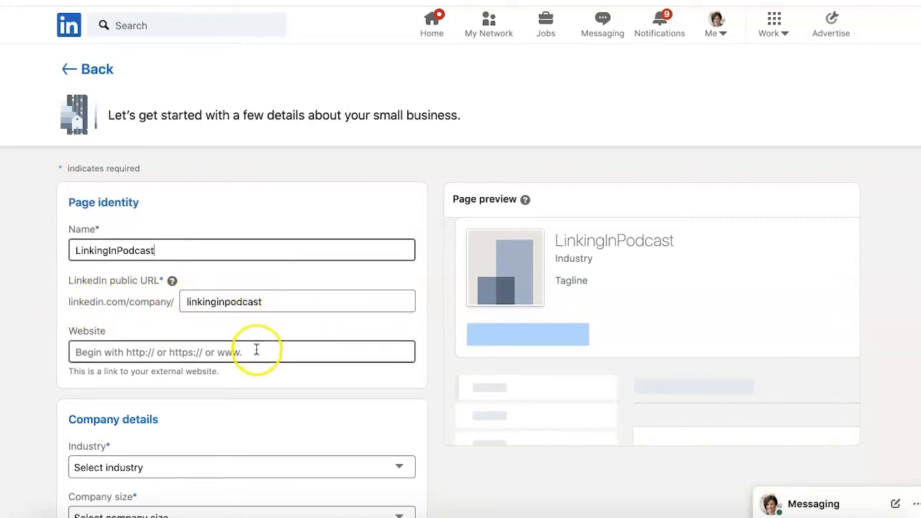
pyautogui.write('www.louisebrogan.com')
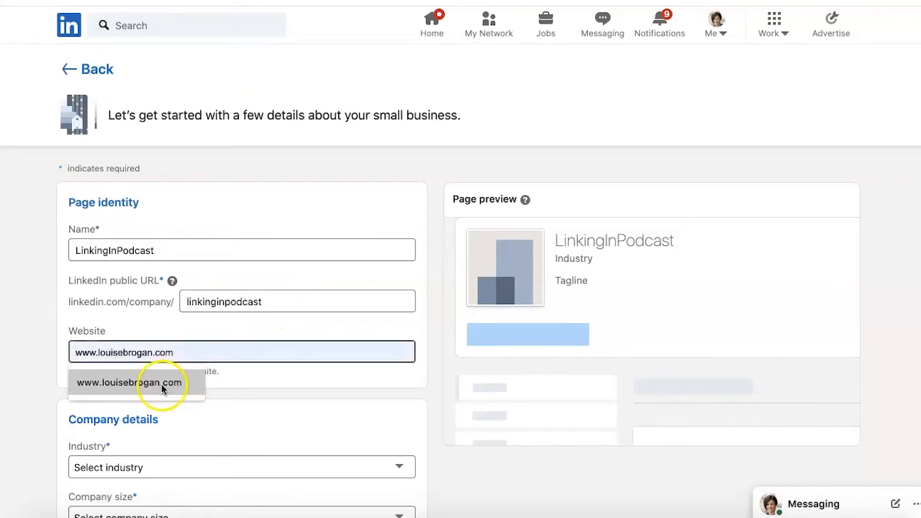
pyautogui.click(128, 382)
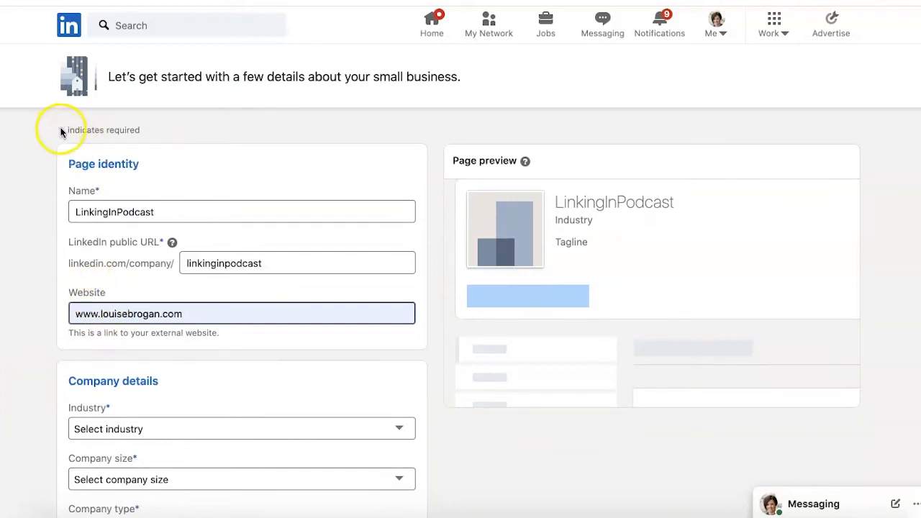
pyautogui.moveTo(140, 258)
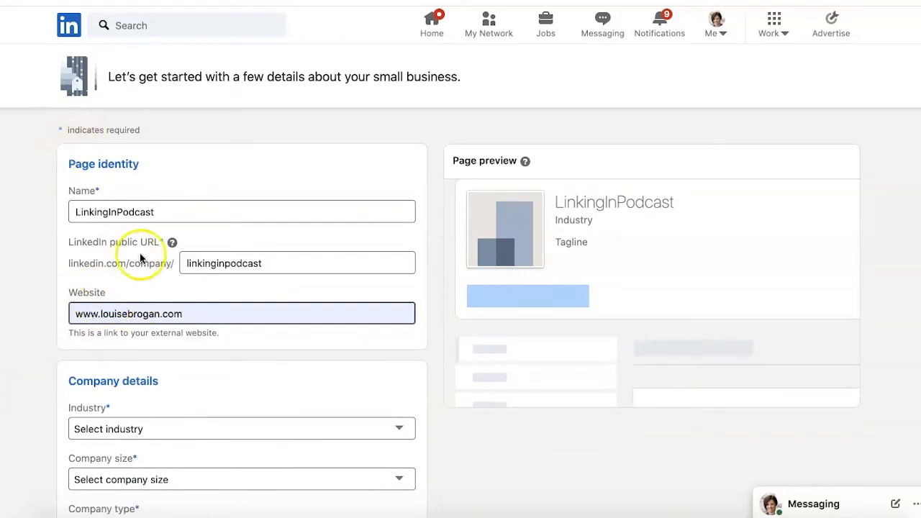
pyautogui.moveTo(128, 291)
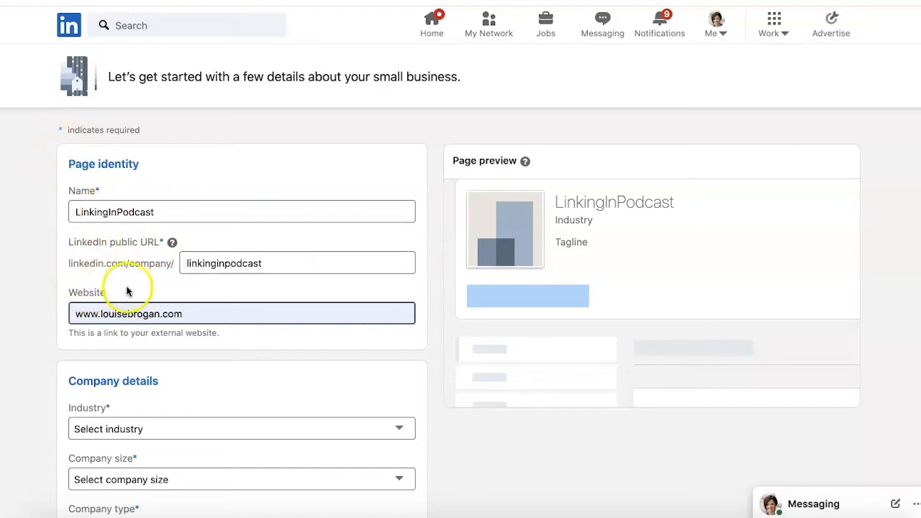
# Set industry Marketing & Advertising, size 2–10 employees and type Privately held.
pyautogui.scroll(-3)
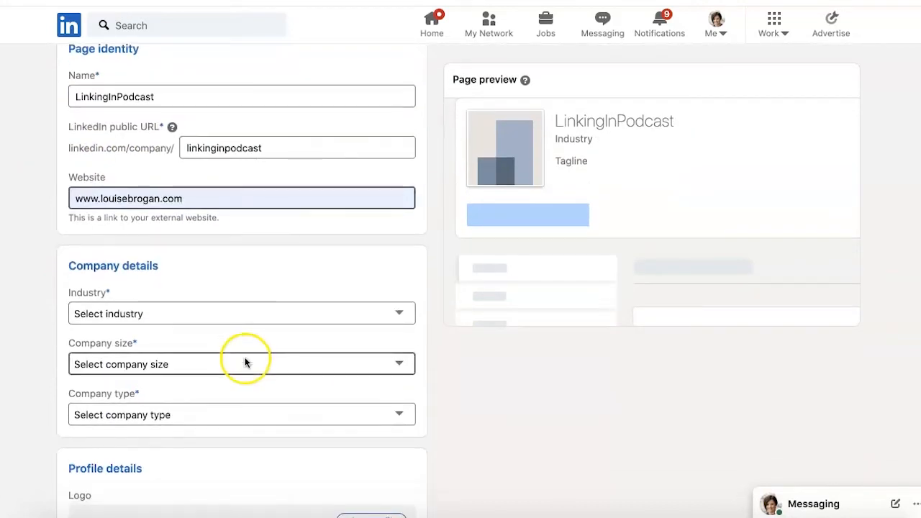
pyautogui.click(241, 313)
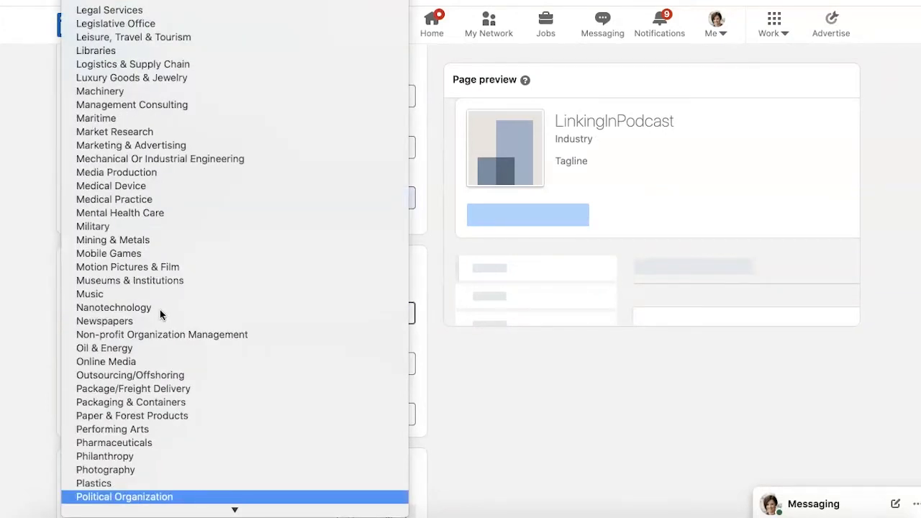
pyautogui.scroll(-3)
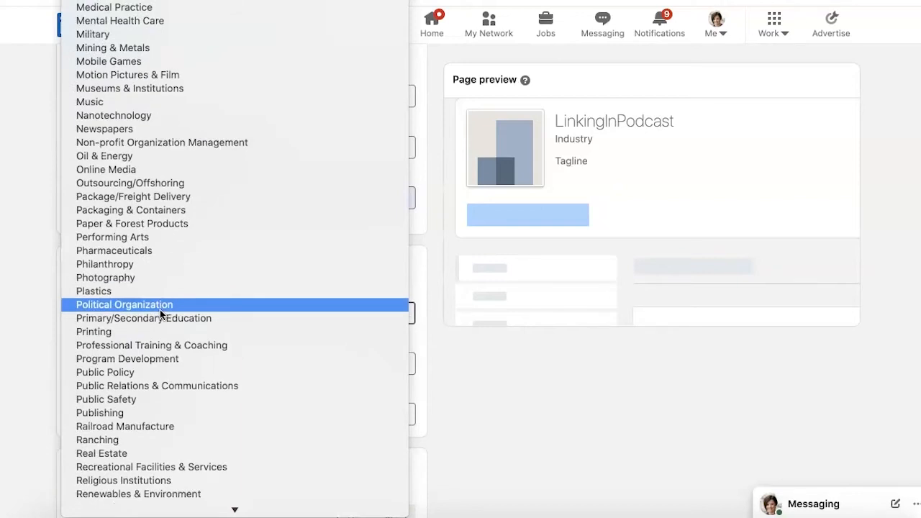
pyautogui.moveTo(198, 47)
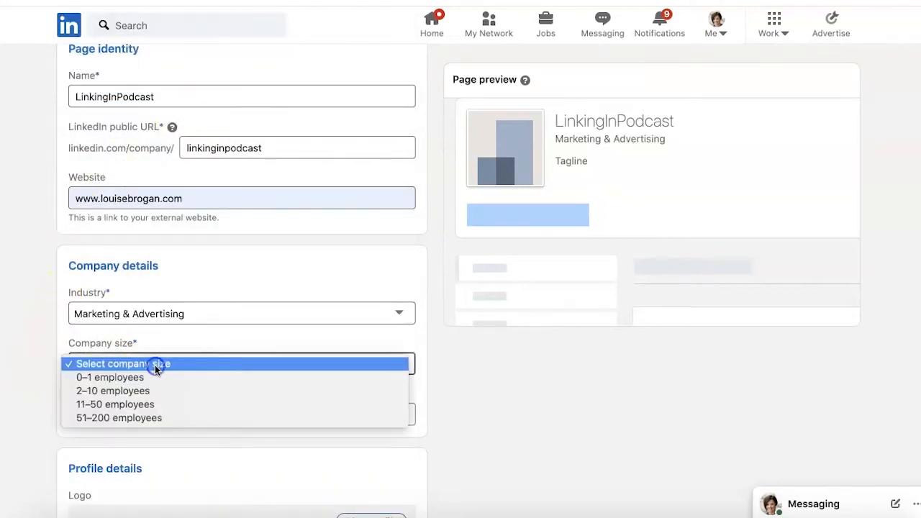
pyautogui.moveTo(171, 391)
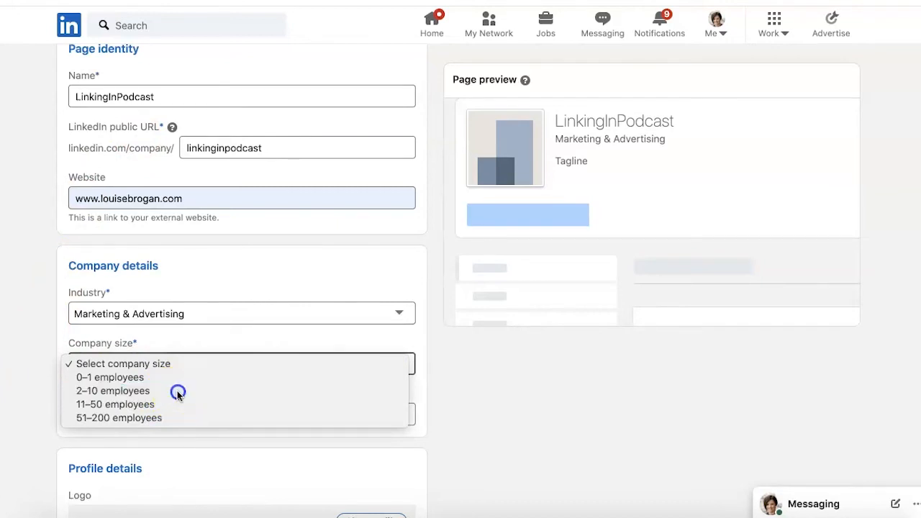
pyautogui.click(112, 390)
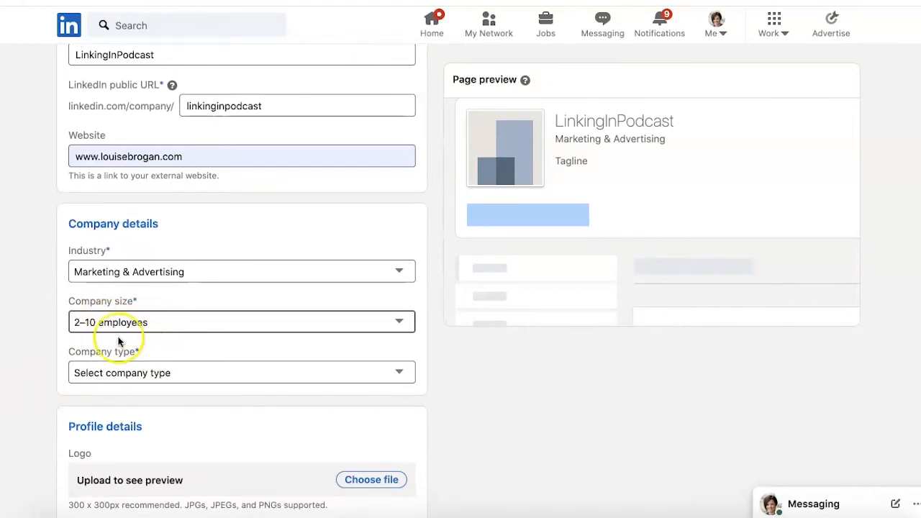
pyautogui.scroll(-3)
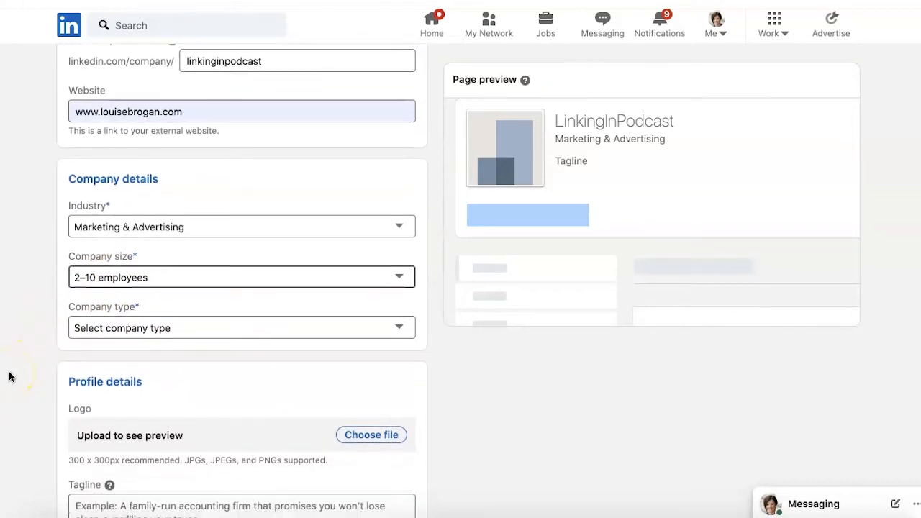
pyautogui.click(241, 328)
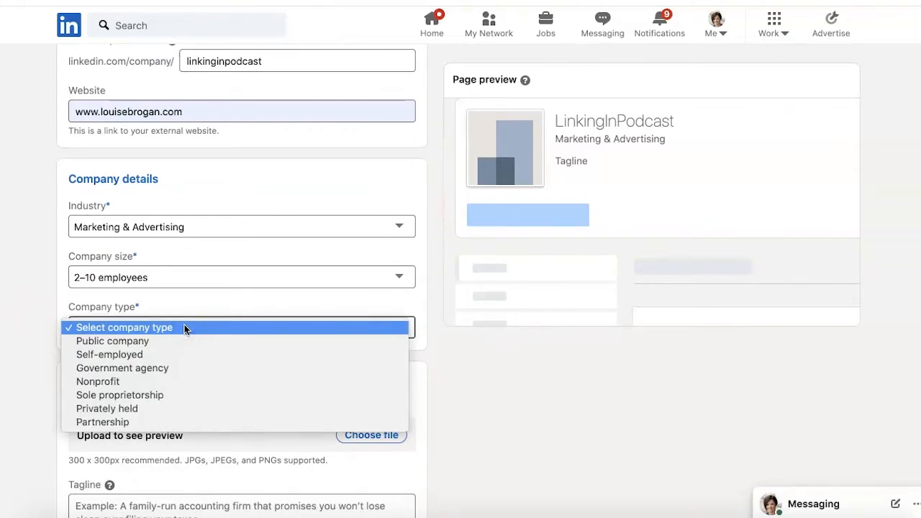
pyautogui.moveTo(178, 340)
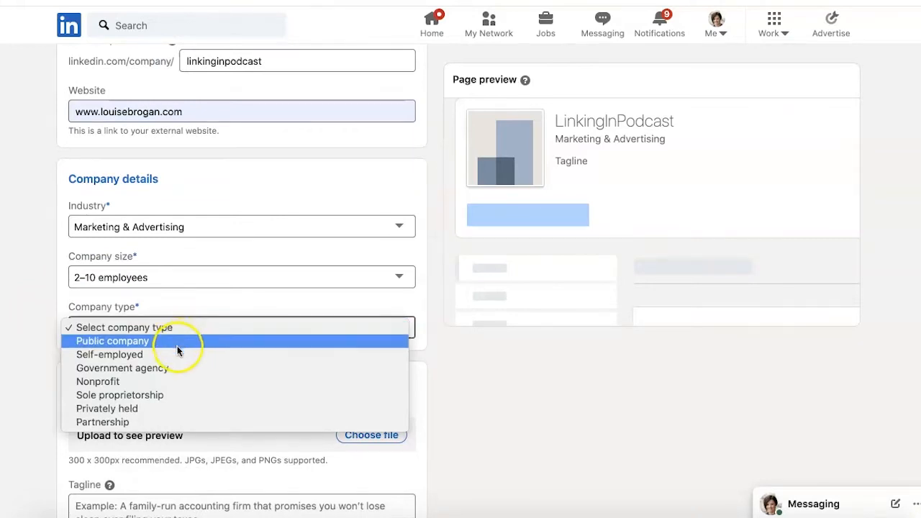
pyautogui.moveTo(158, 408)
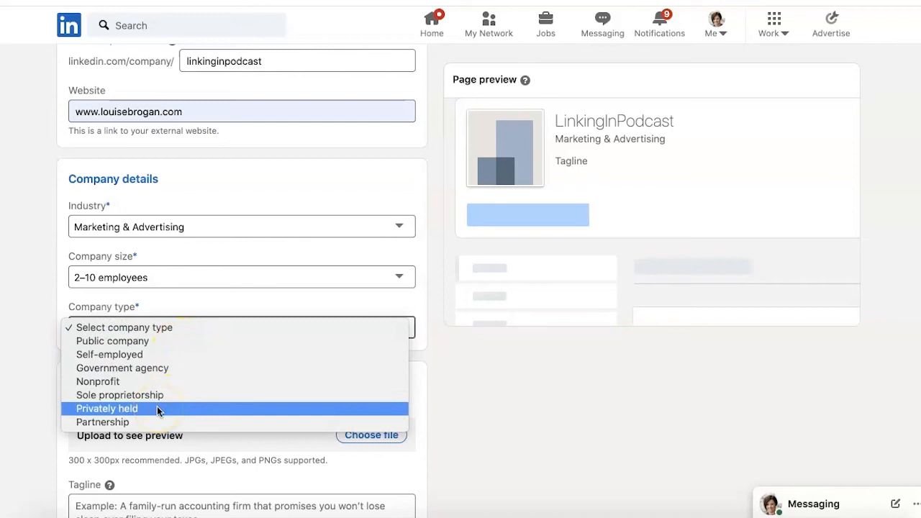
pyautogui.click(107, 408)
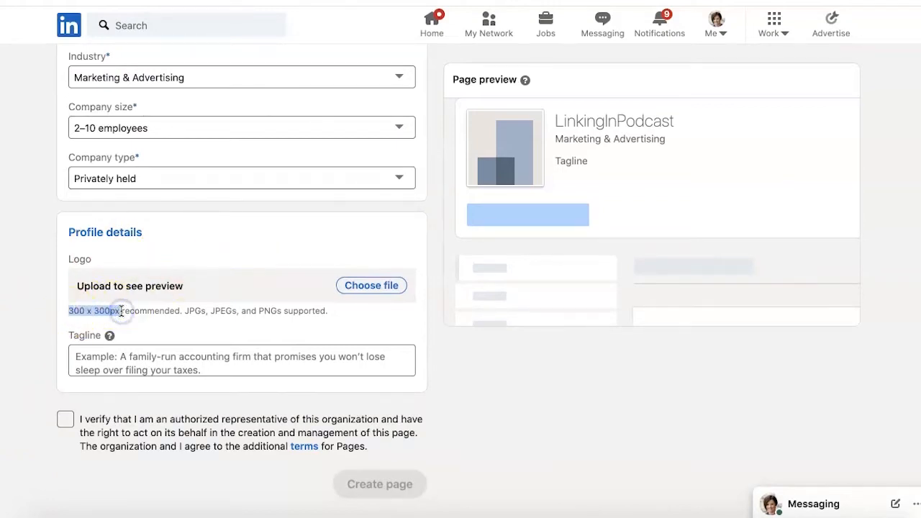
pyautogui.moveTo(16, 306)
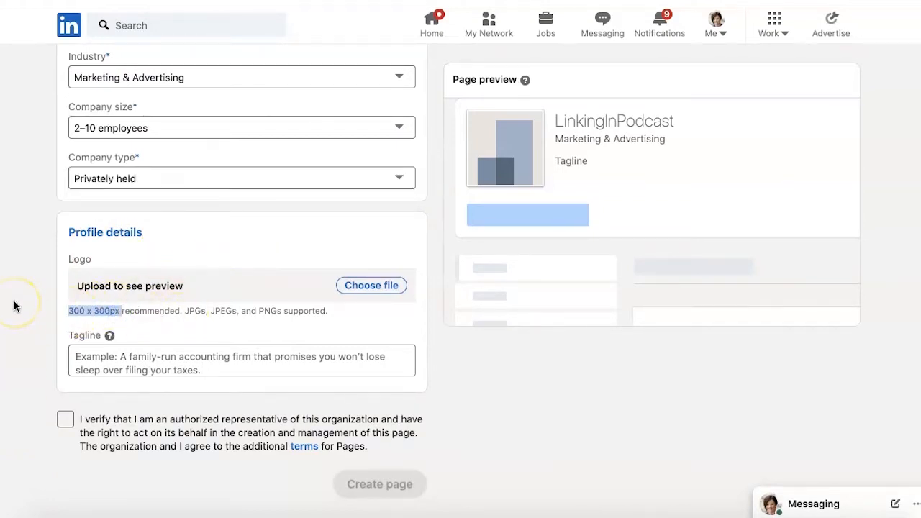
pyautogui.moveTo(228, 185)
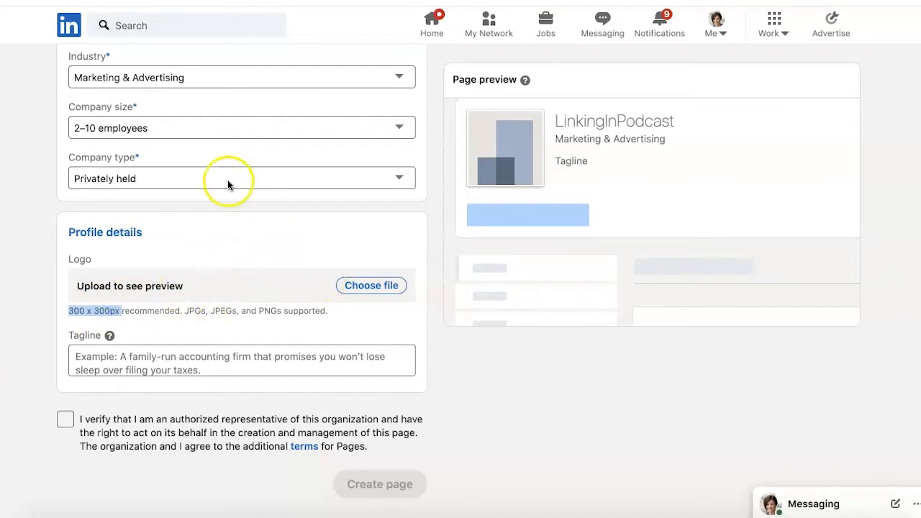
# Upload The Social Bee-stamp-02.jpg as the page logo.
pyautogui.click(371, 285)
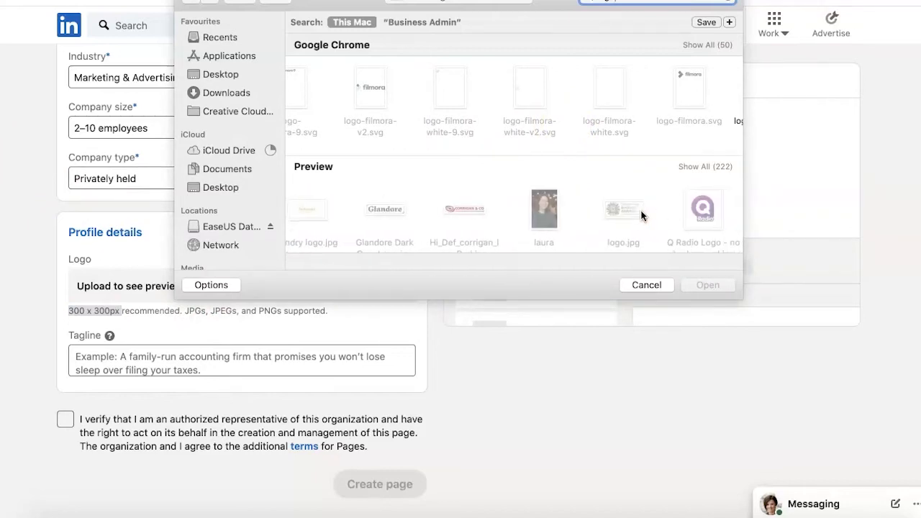
pyautogui.hscroll(3)
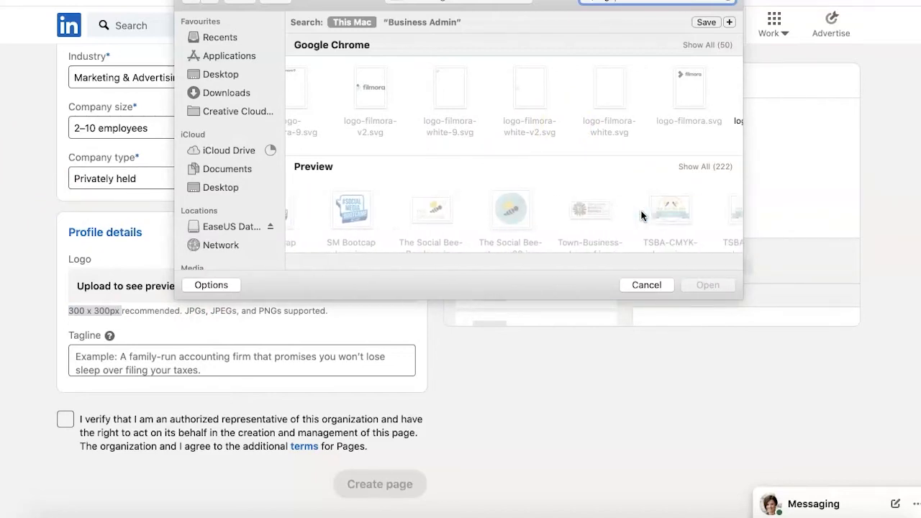
pyautogui.click(505, 210)
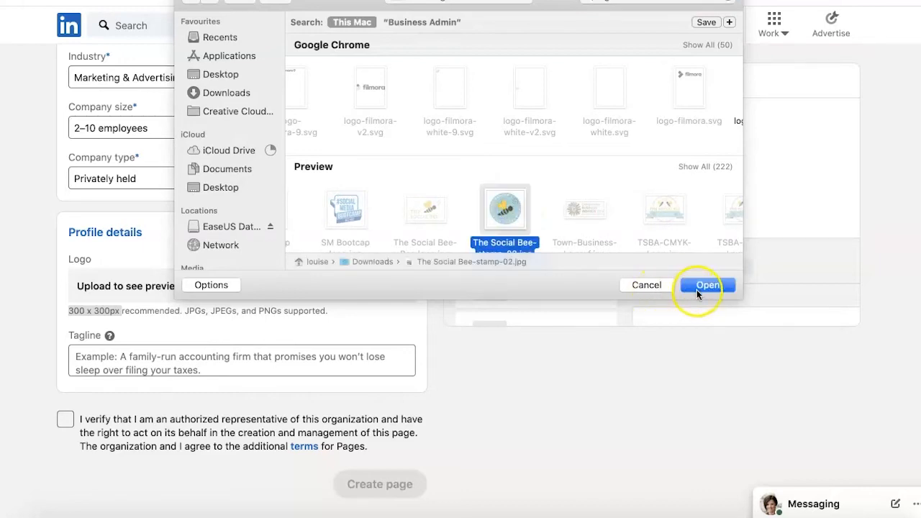
pyautogui.click(708, 285)
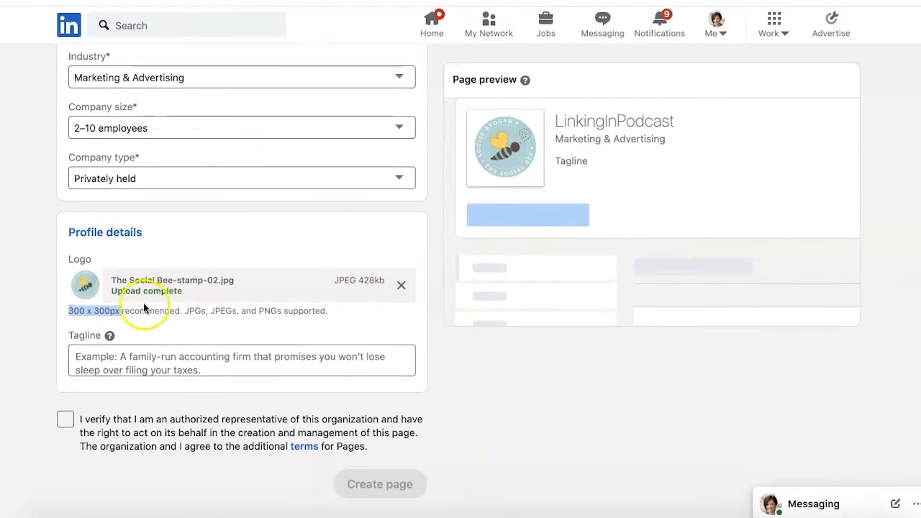
pyautogui.moveTo(288, 328)
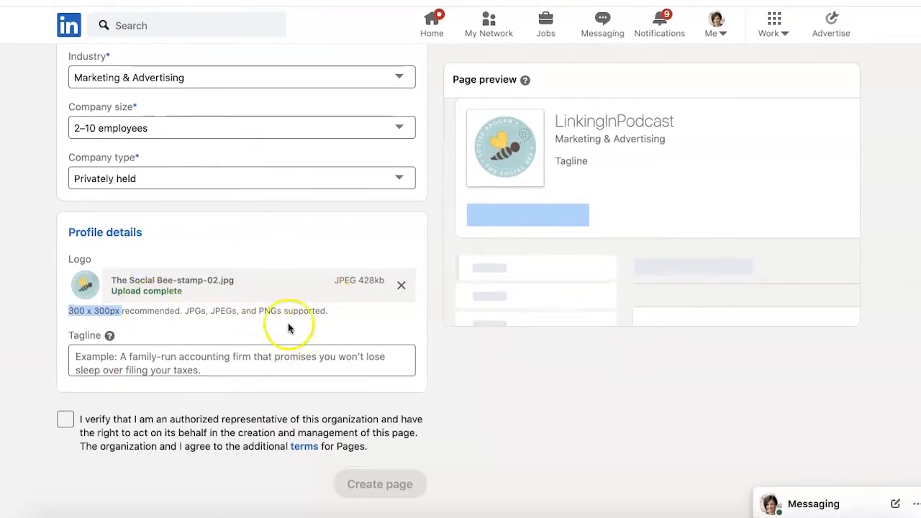
pyautogui.moveTo(320, 324)
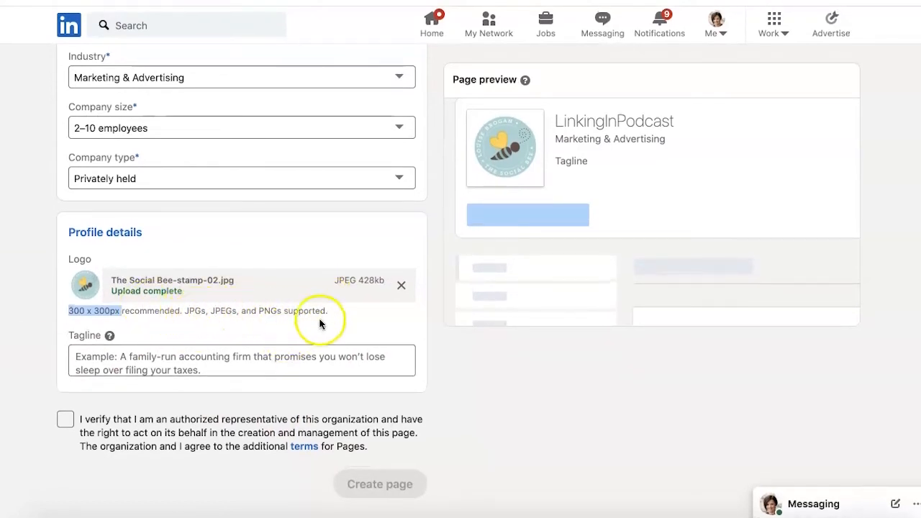
# Enter tagline 'Weekly podcast sharing tips and advice on how to use LinkedIn' and tick authorization.
pyautogui.click(241, 360)
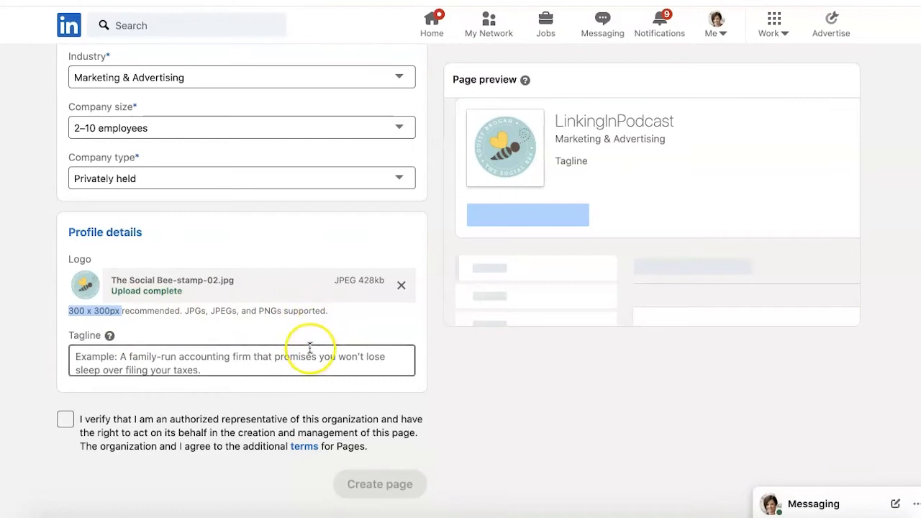
pyautogui.click(241, 360)
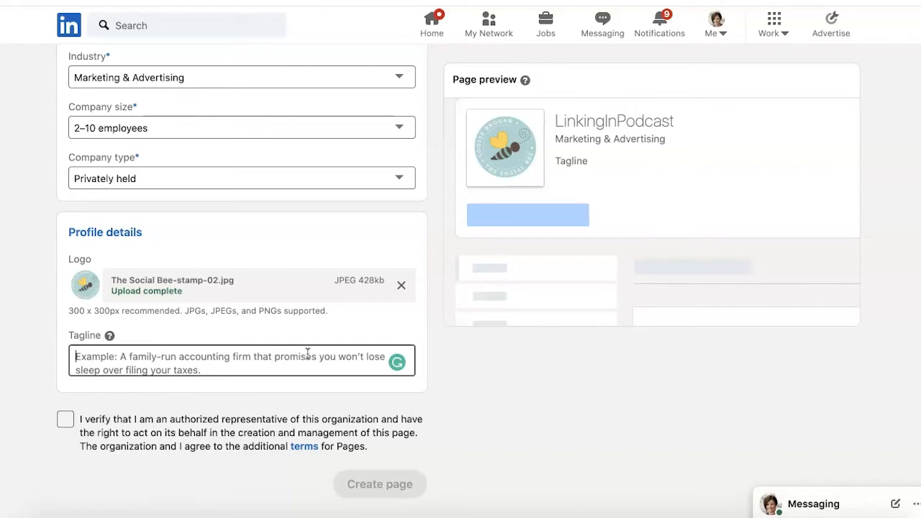
pyautogui.write('W')
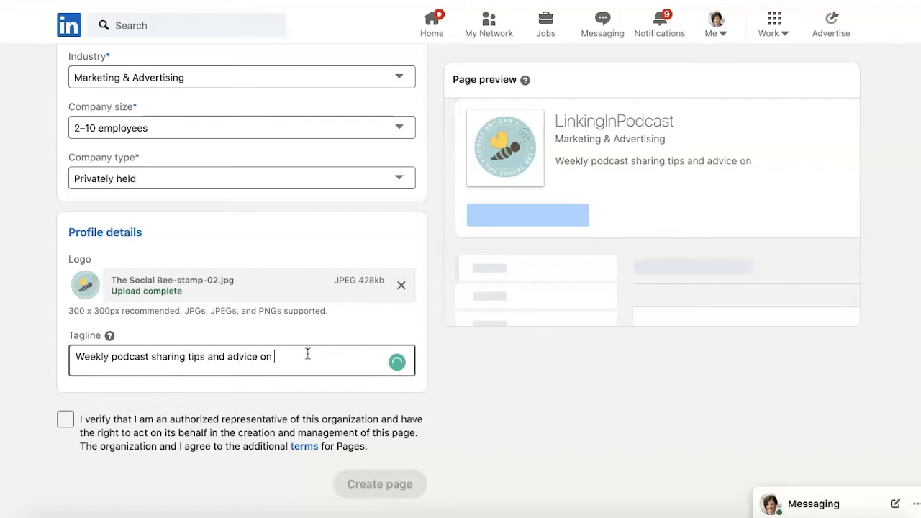
pyautogui.write('how to use LinkedIn')
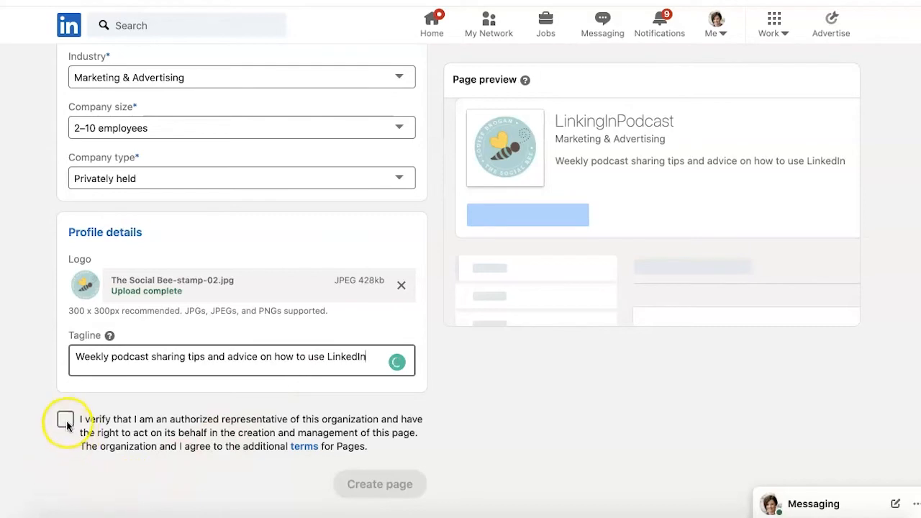
pyautogui.click(65, 419)
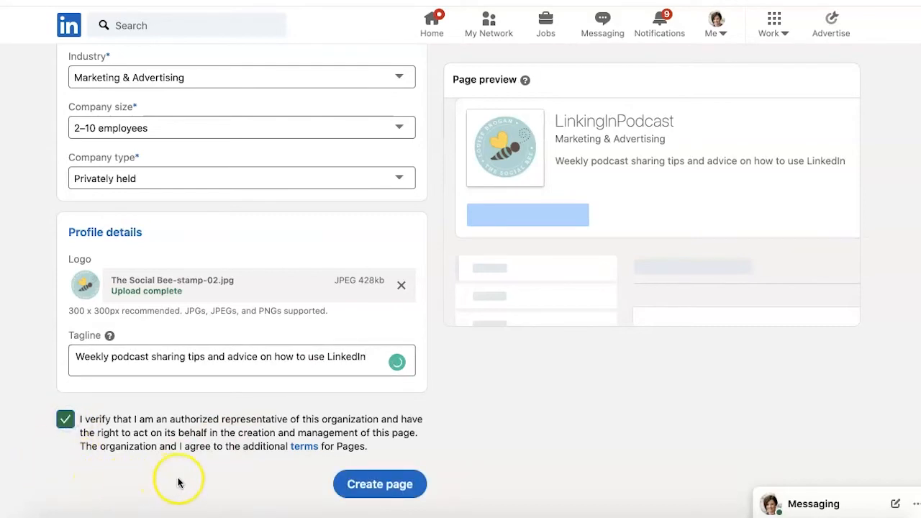
pyautogui.click(379, 484)
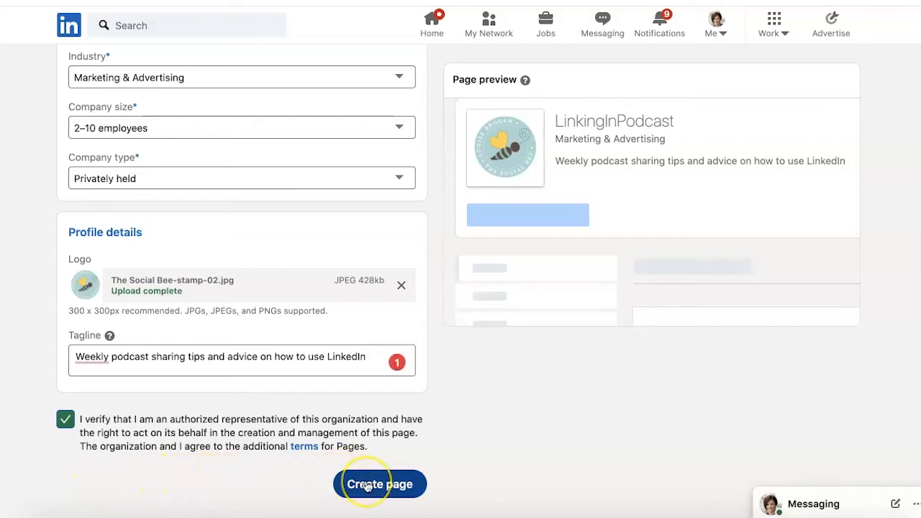
# Create the LinkingInPodcast page and open its Description editor.
pyautogui.click(380, 484)
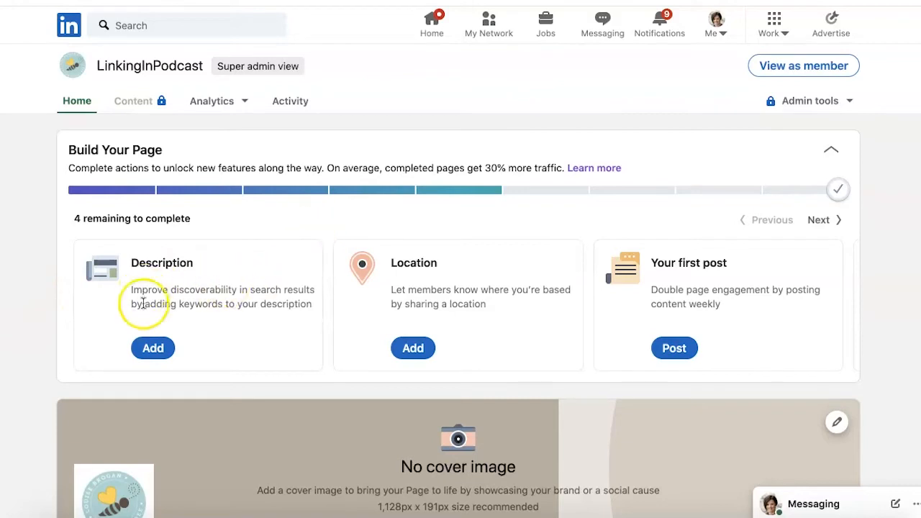
pyautogui.moveTo(243, 227)
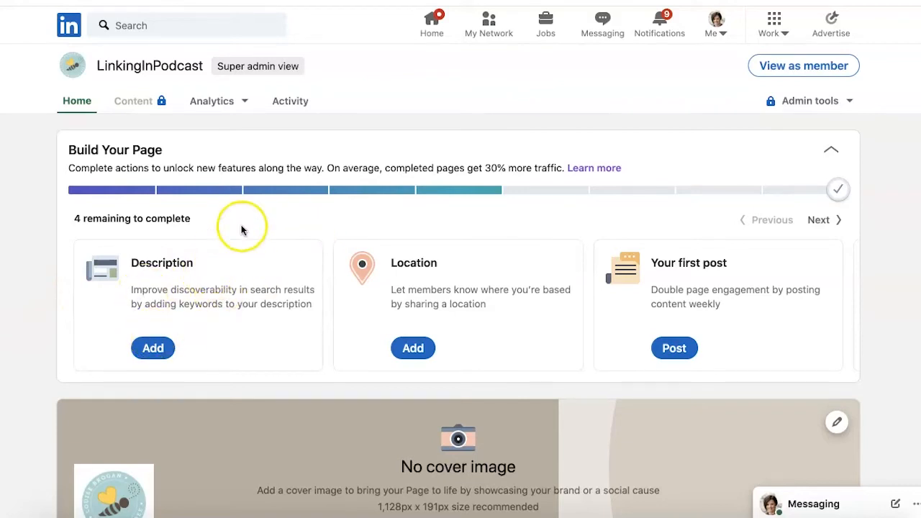
pyautogui.moveTo(327, 269)
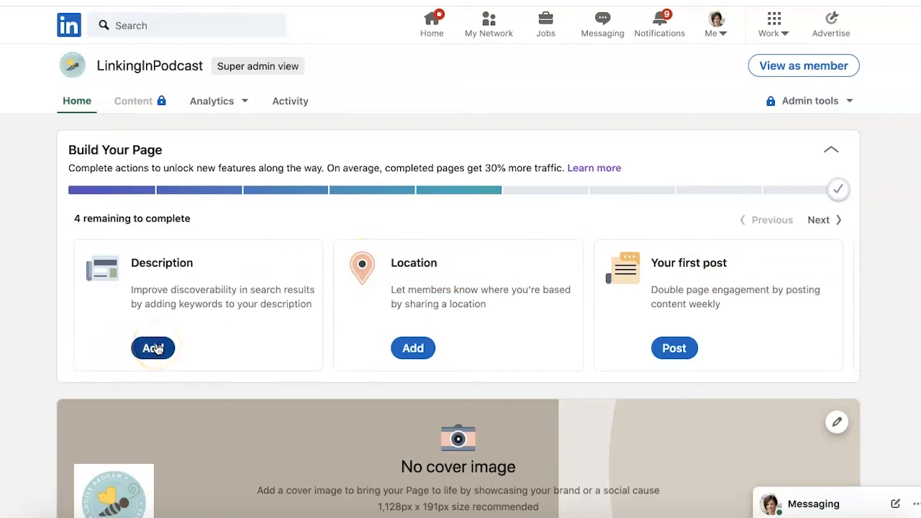
pyautogui.click(153, 348)
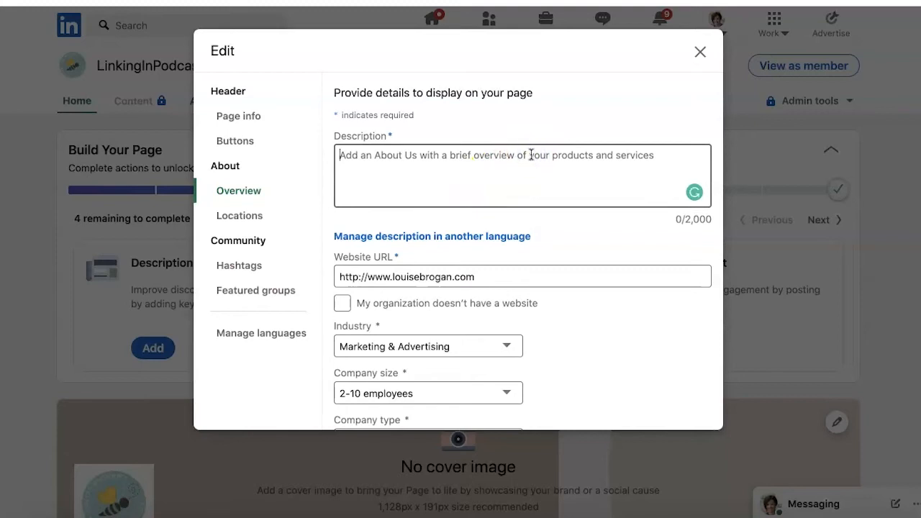
# Type a description of Louise's weekly podcast helping small business owners win business on LinkedIn.
pyautogui.write('Find out how to use LinkedIn f')
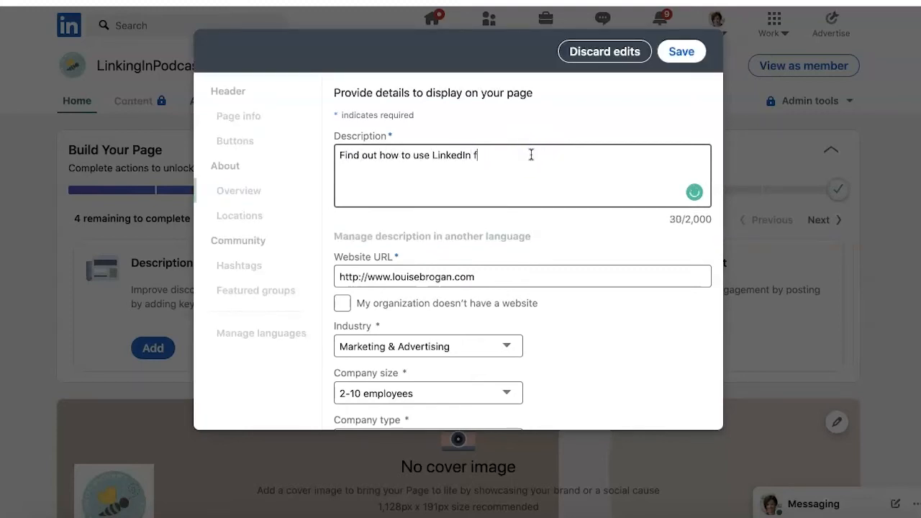
pyautogui.write('or your busines')
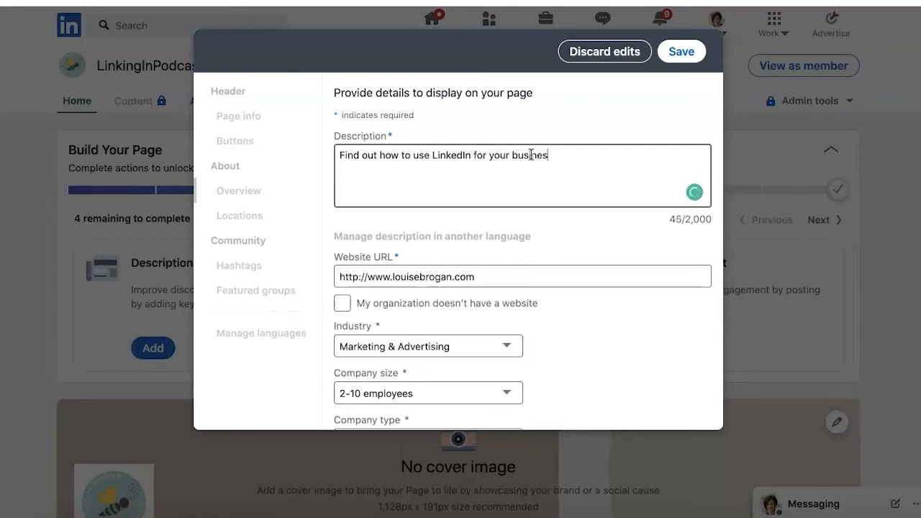
pyautogui.write('Louise hosts a')
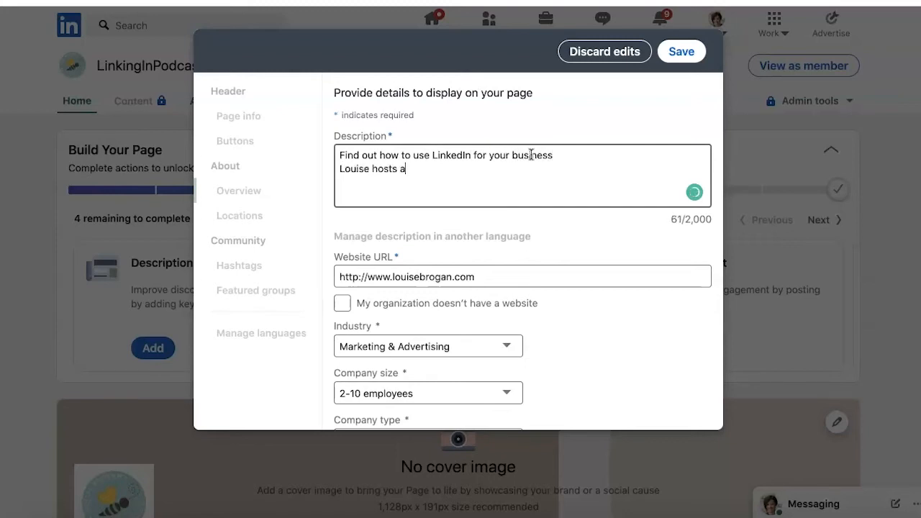
pyautogui.write('weekly podcast')
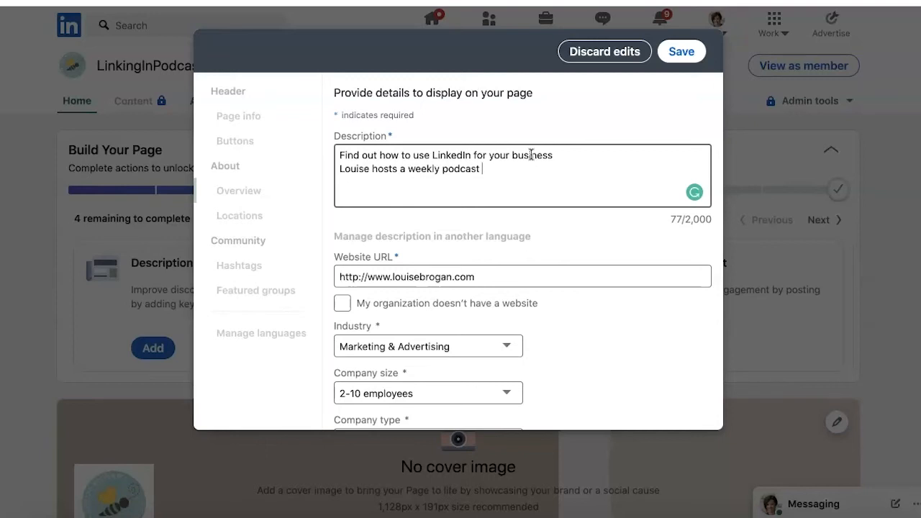
pyautogui.write('helping')
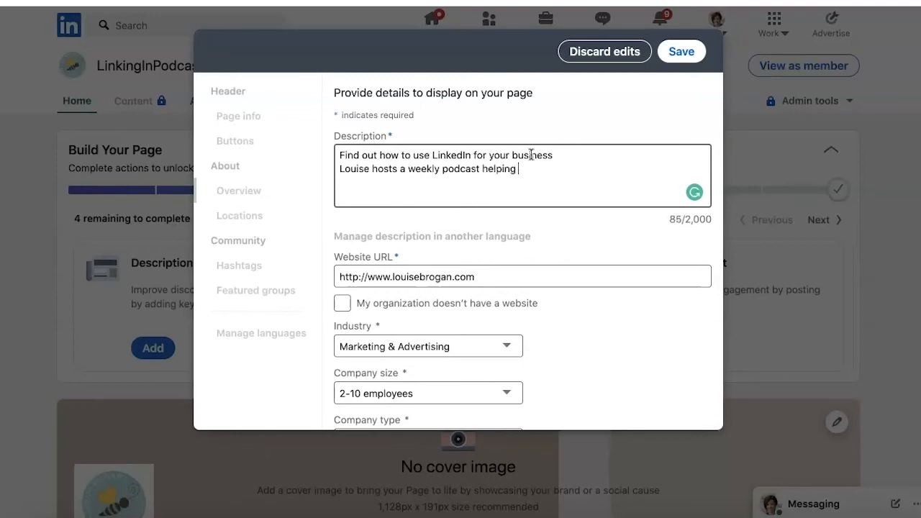
pyautogui.write('small business owners and')
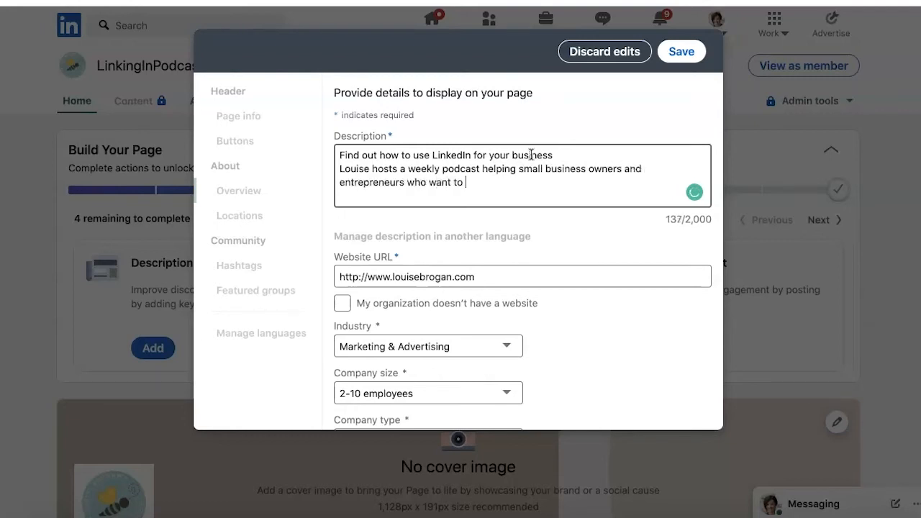
pyautogui.write('use Linkedi')
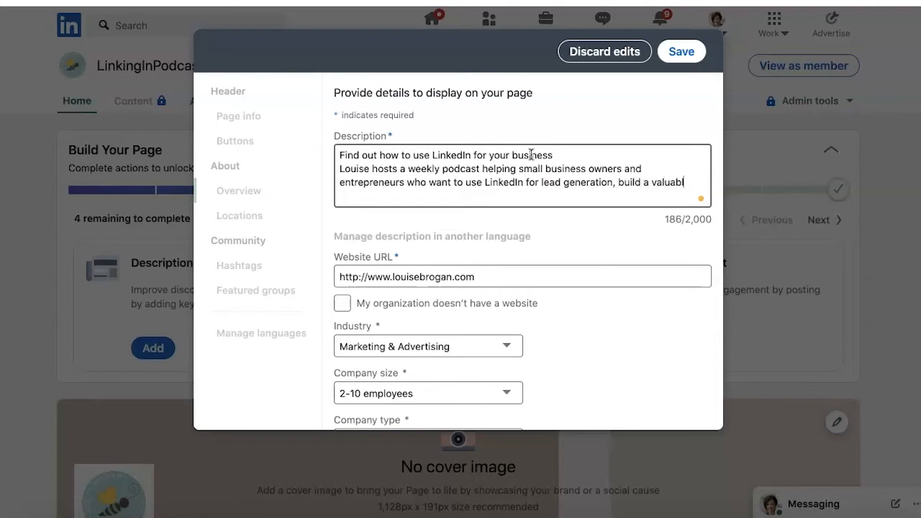
pyautogui.write('network on LinkedIn and win bu')
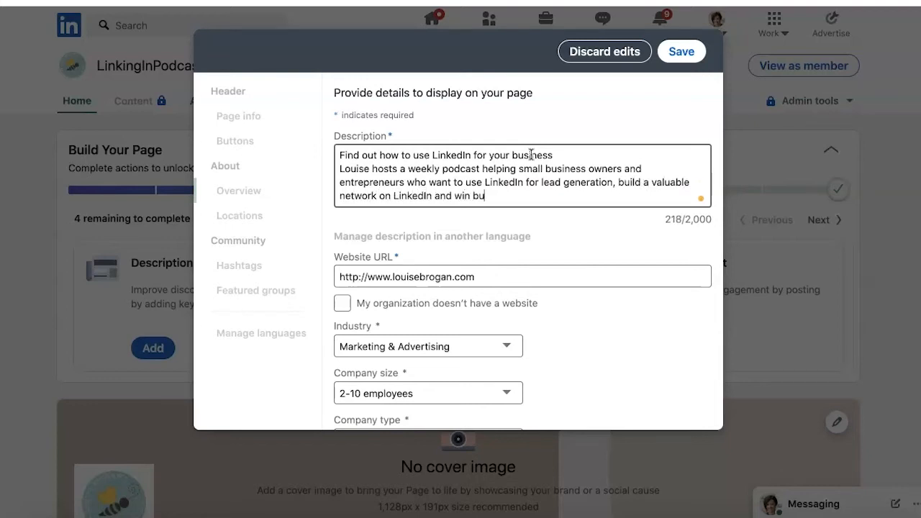
pyautogui.write('siness.')
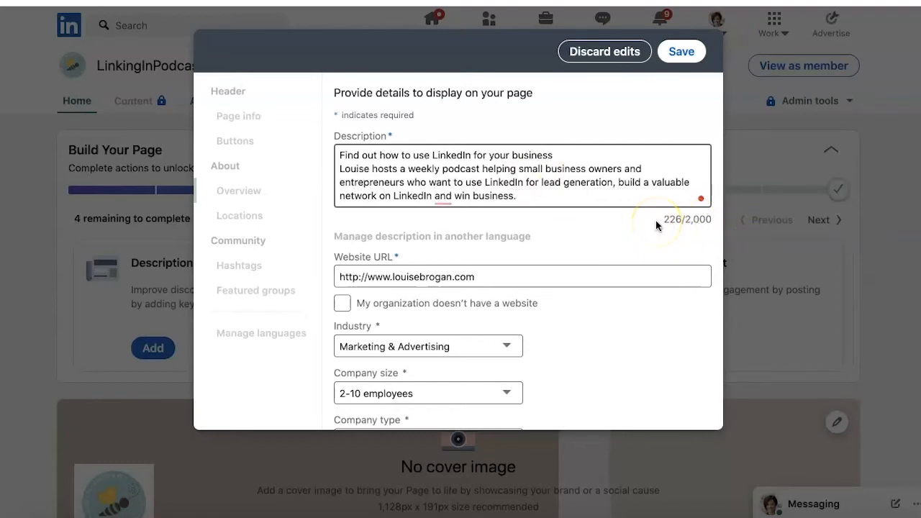
pyautogui.moveTo(589, 202)
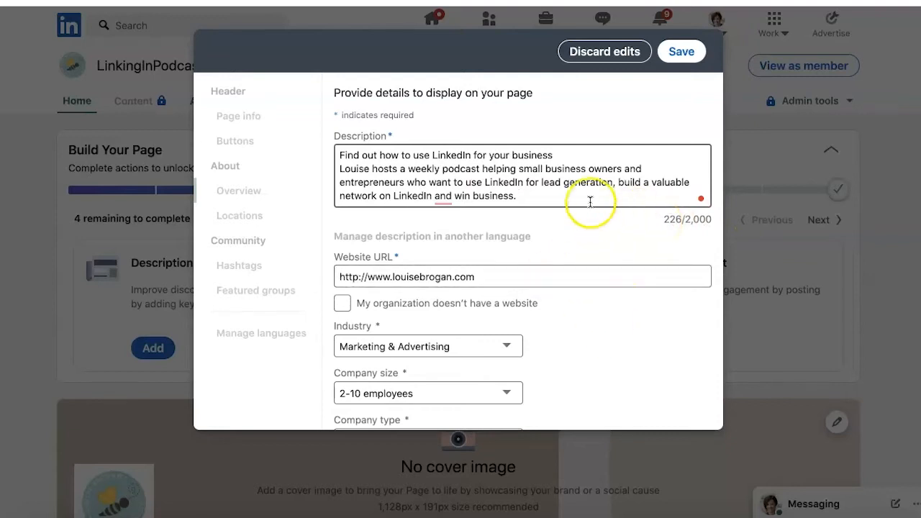
# Add the suggested phone number and year founded 2013, then save the overview.
pyautogui.scroll(-3)
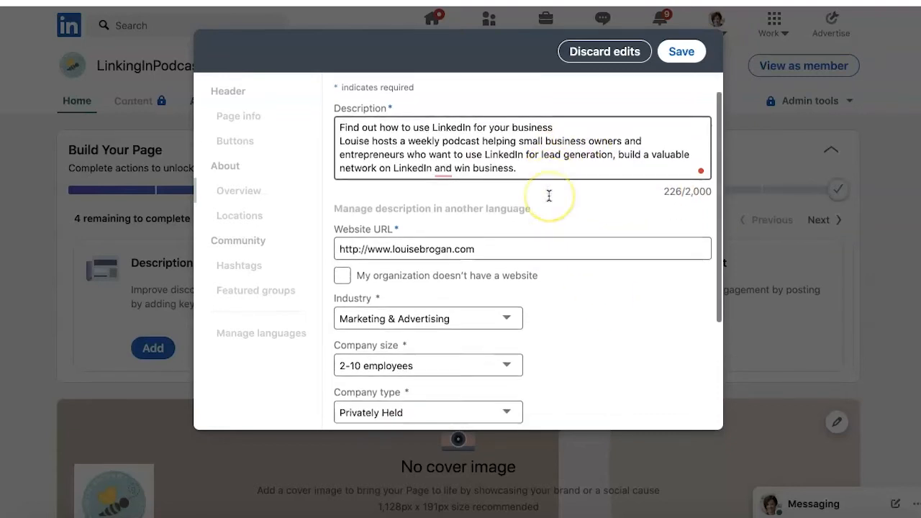
pyautogui.scroll(-3)
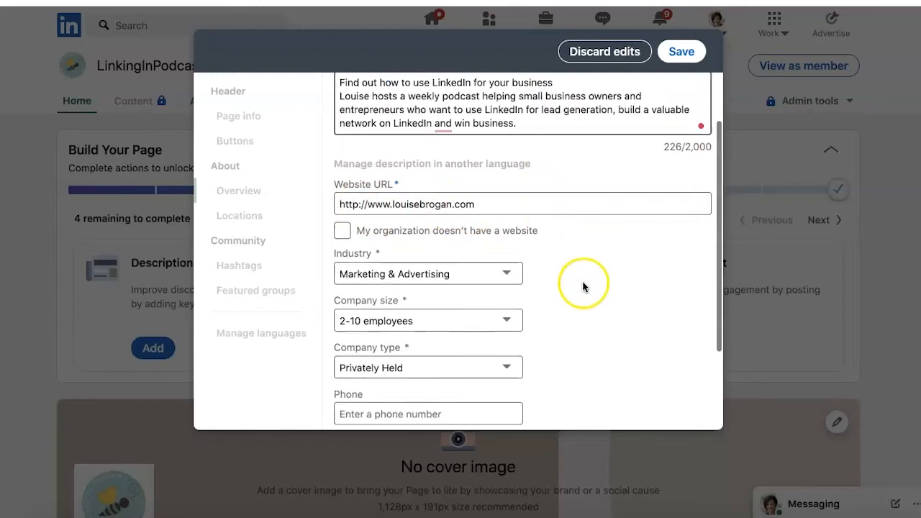
pyautogui.scroll(-3)
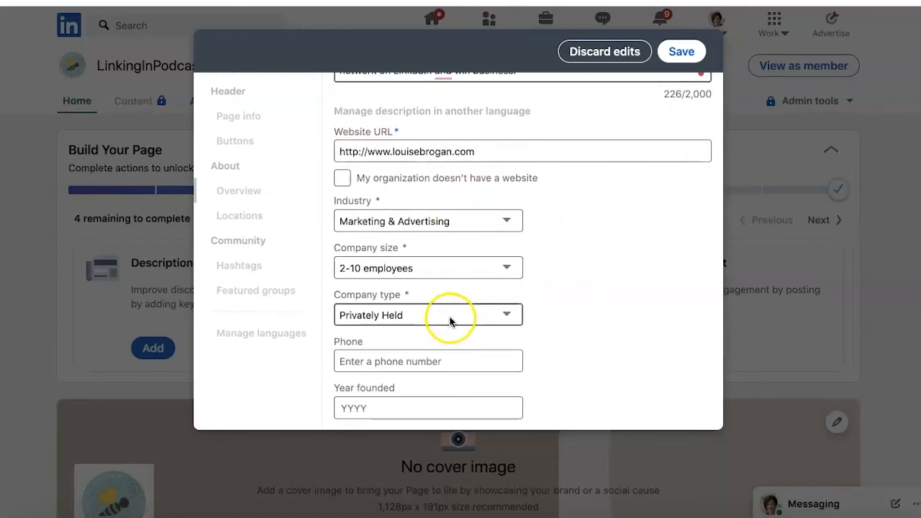
pyautogui.click(428, 296)
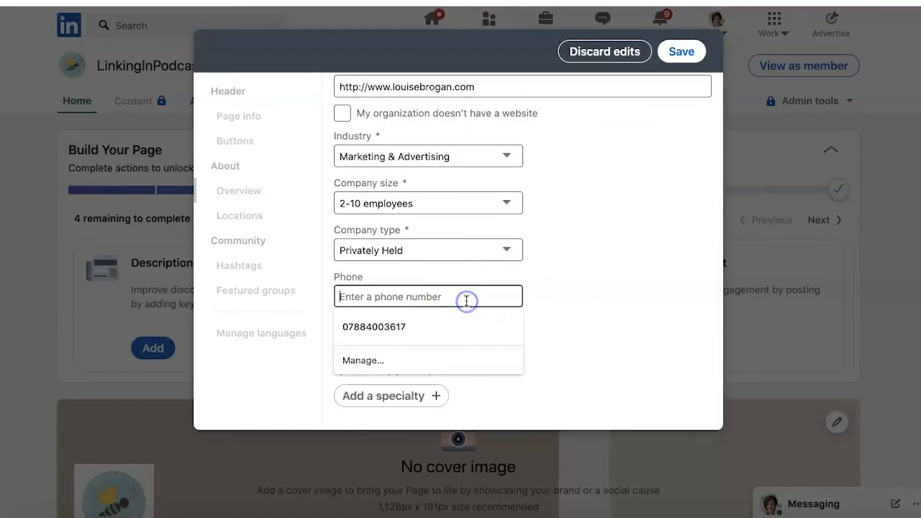
pyautogui.click(373, 327)
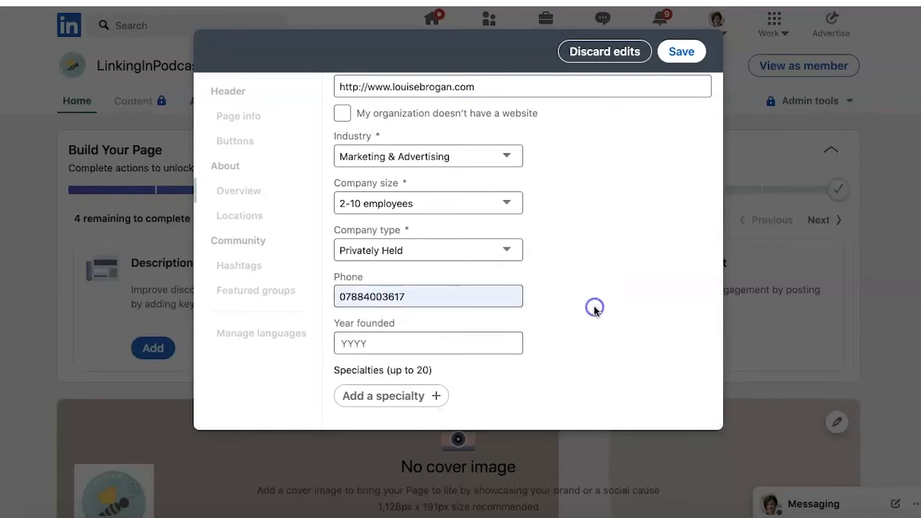
pyautogui.click(428, 342)
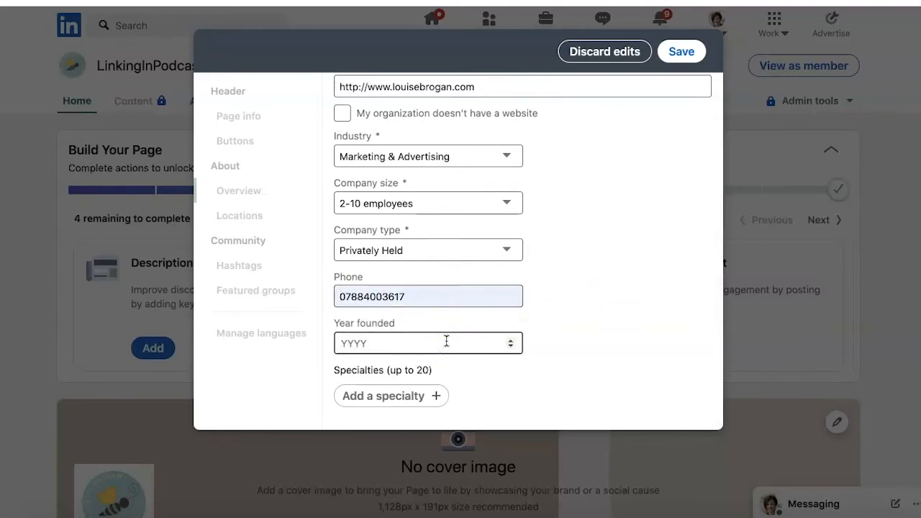
pyautogui.write('2013')
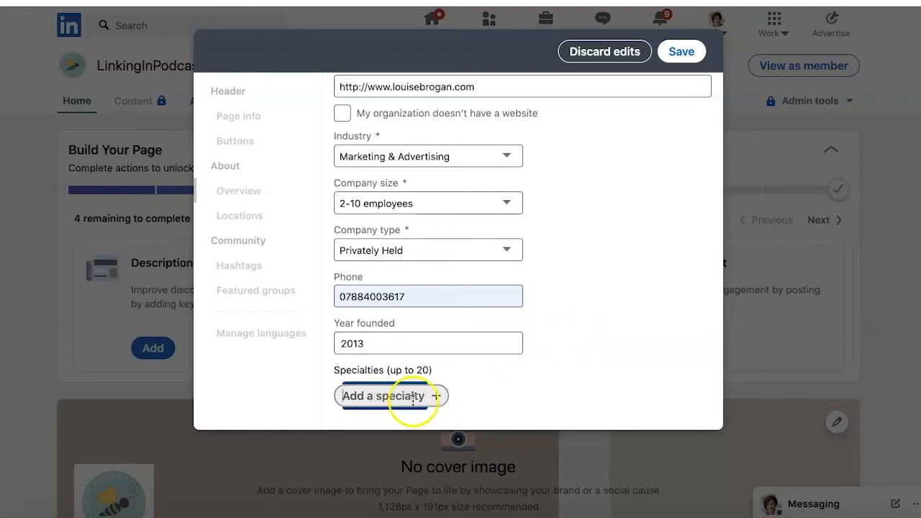
pyautogui.moveTo(574, 376)
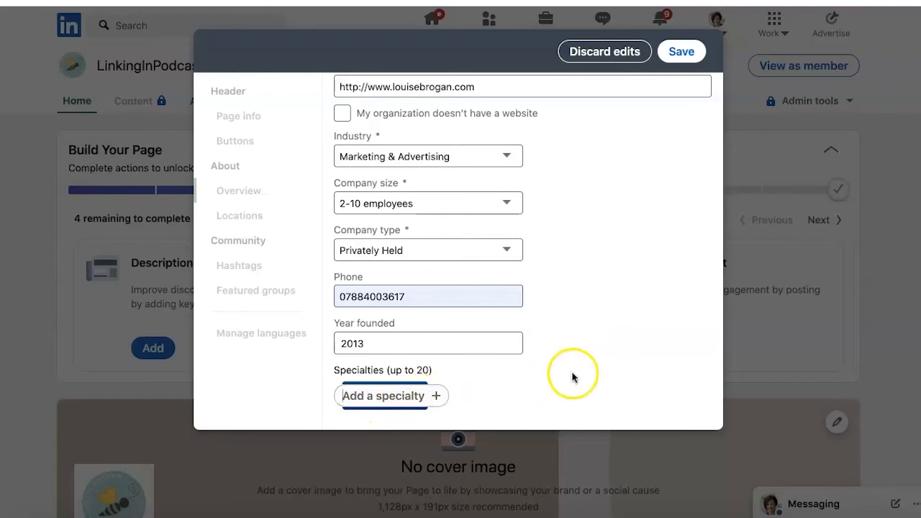
pyautogui.moveTo(634, 249)
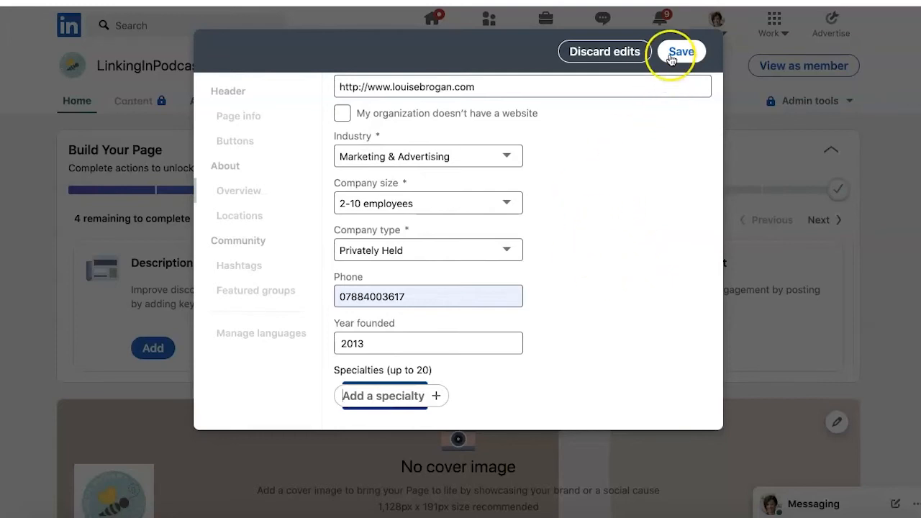
pyautogui.click(680, 52)
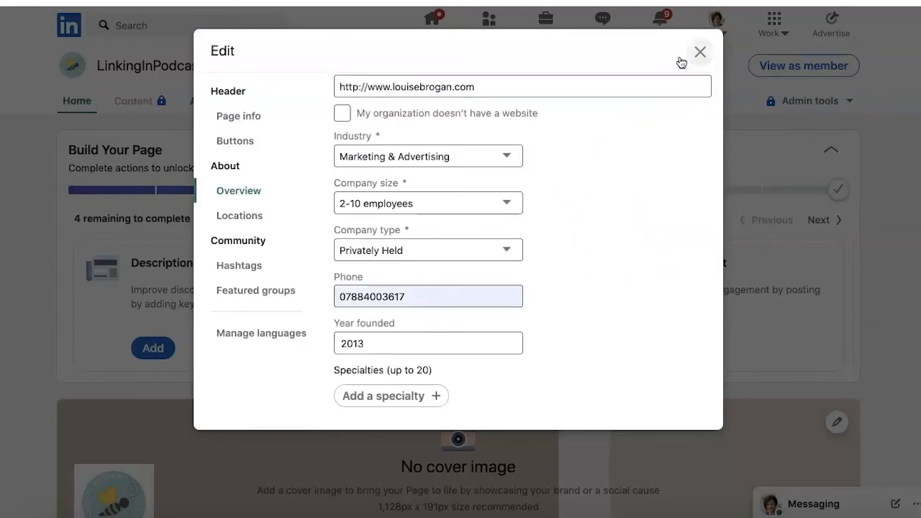
pyautogui.moveTo(284, 157)
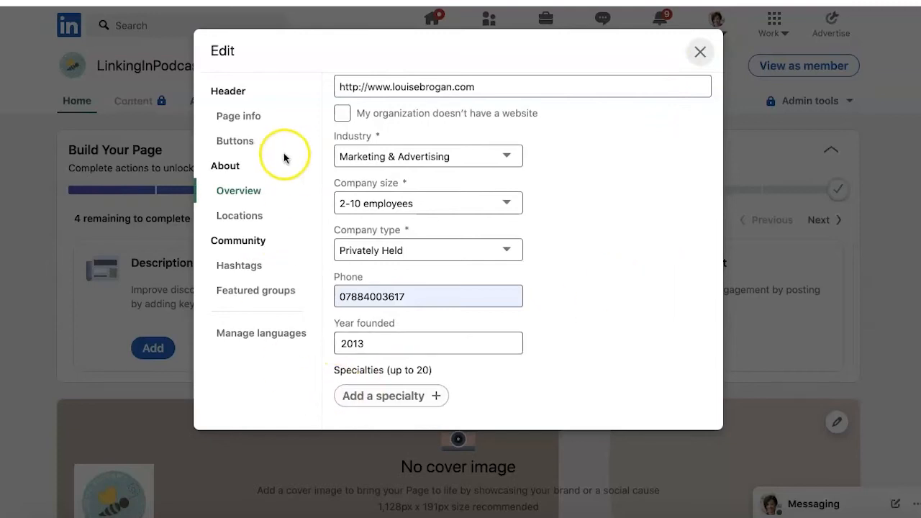
pyautogui.moveTo(554, 298)
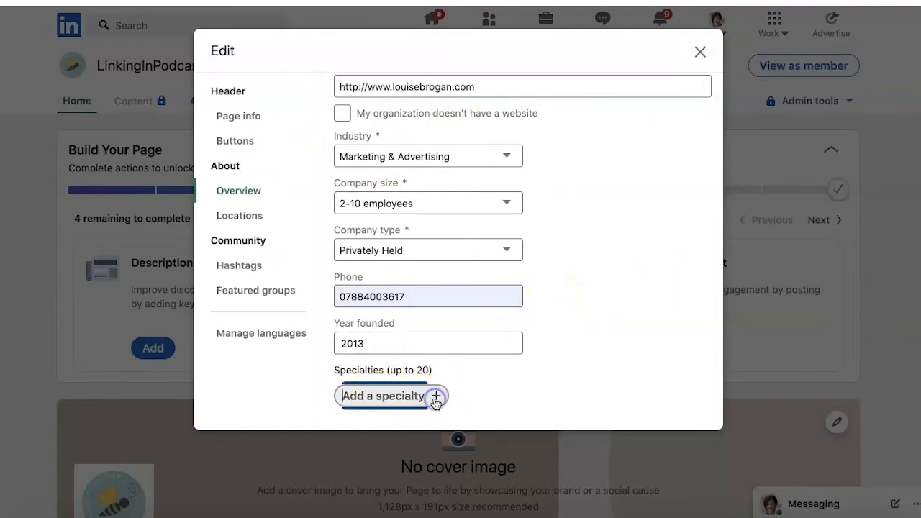
pyautogui.moveTo(238, 216)
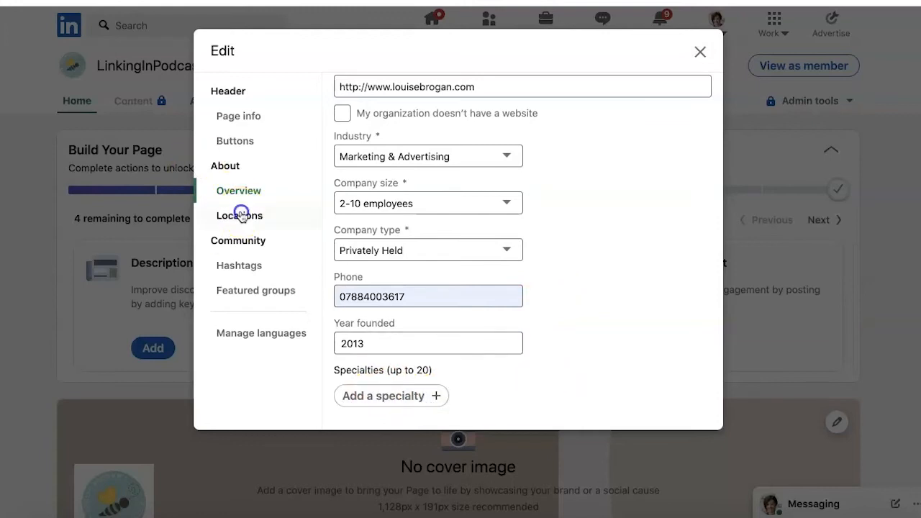
# Open the Hashtags section and add #linkinginpodcast.
pyautogui.click(239, 215)
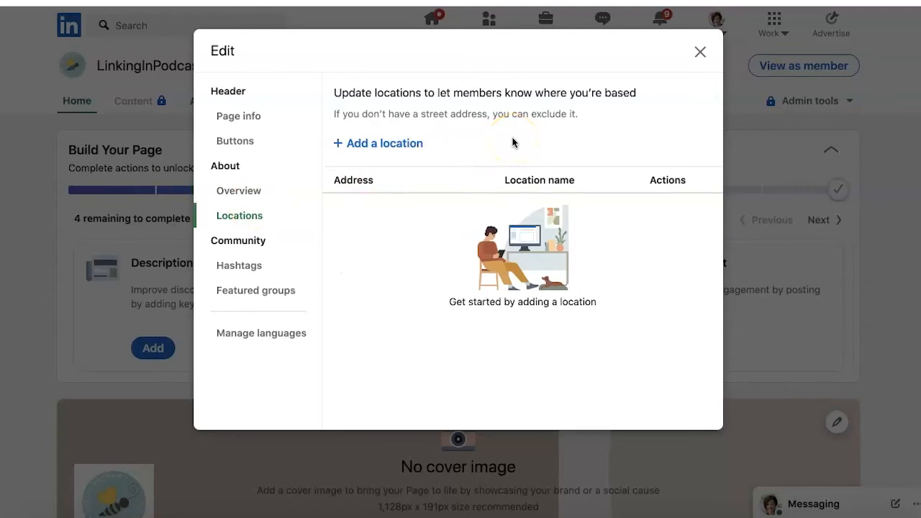
pyautogui.click(239, 265)
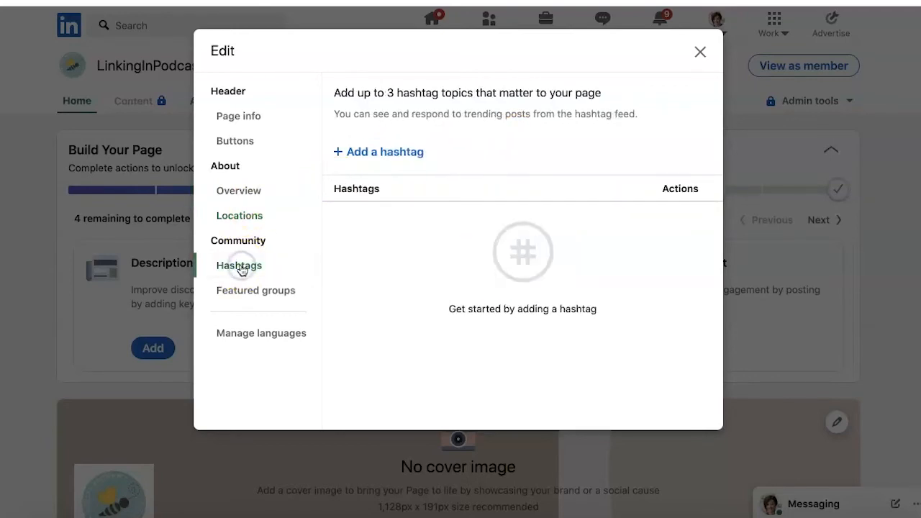
pyautogui.click(378, 151)
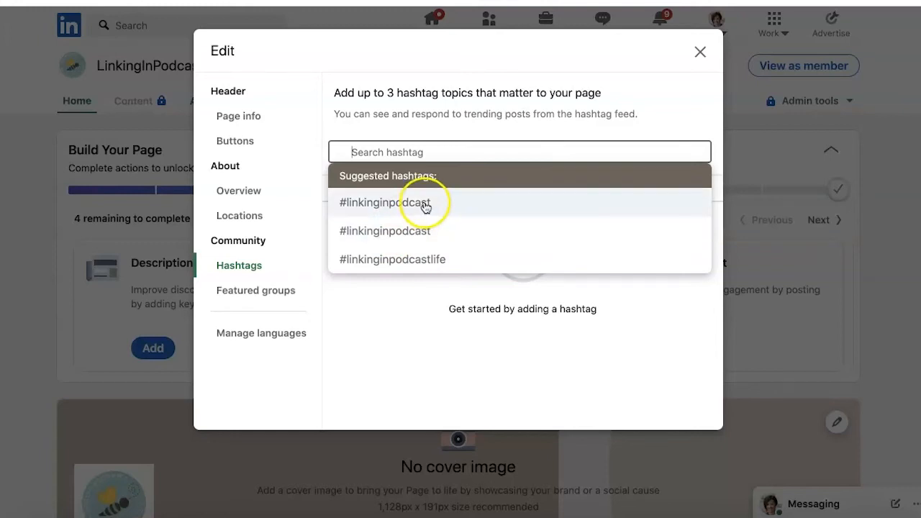
pyautogui.click(386, 203)
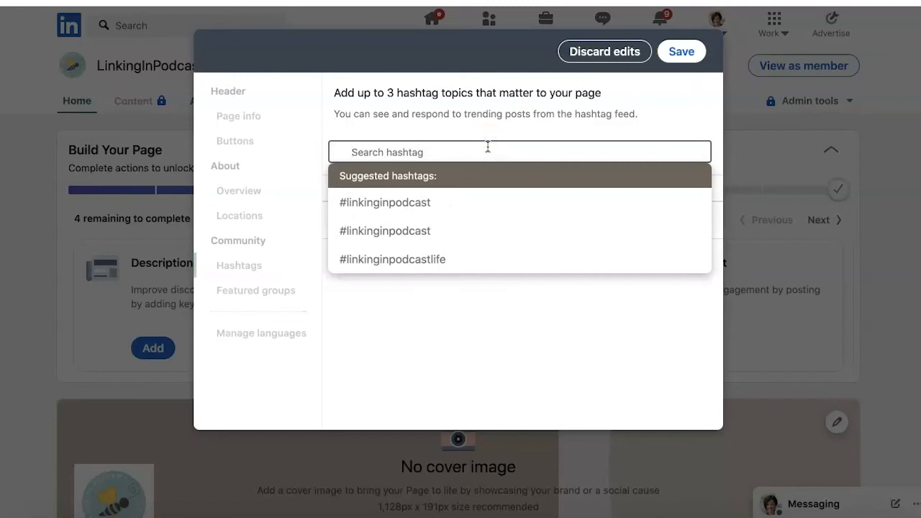
# Search for and add #linkedintips and #linkedinstrategy, then save the hashtags.
pyautogui.click(384, 202)
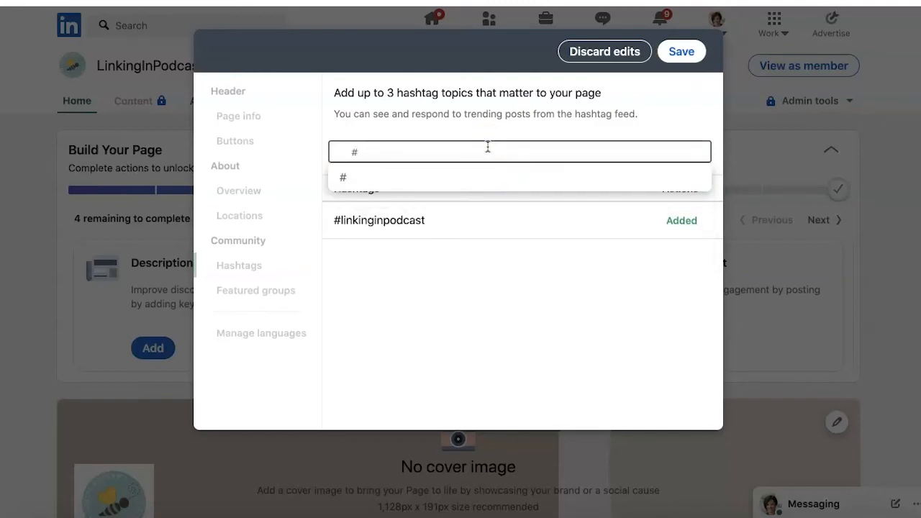
pyautogui.write('linke')
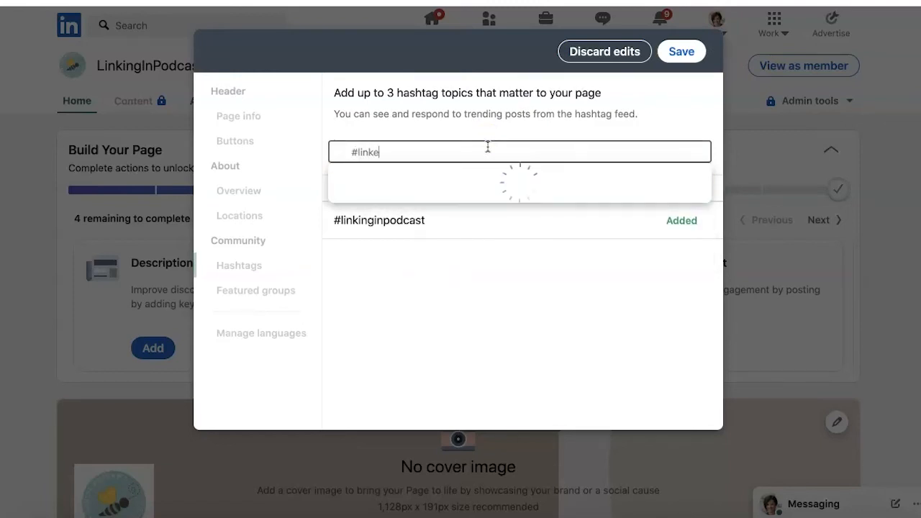
pyautogui.write('d')
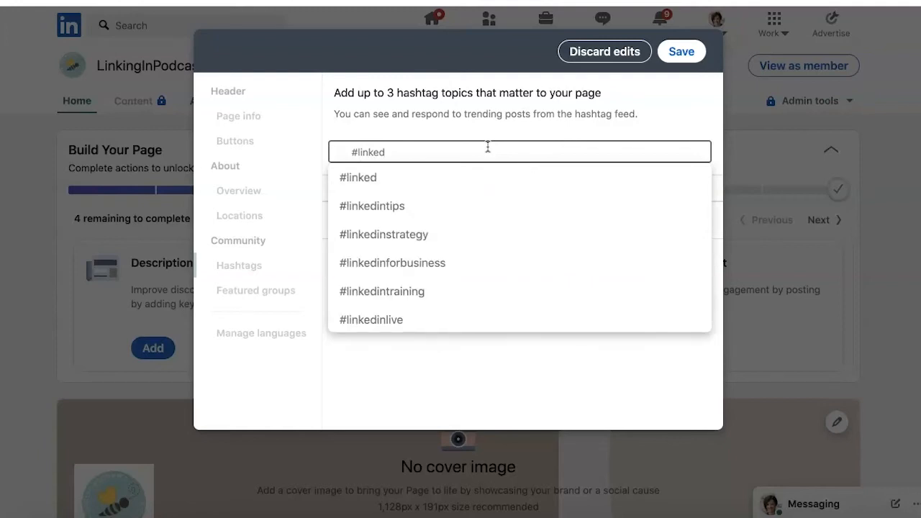
pyautogui.moveTo(397, 233)
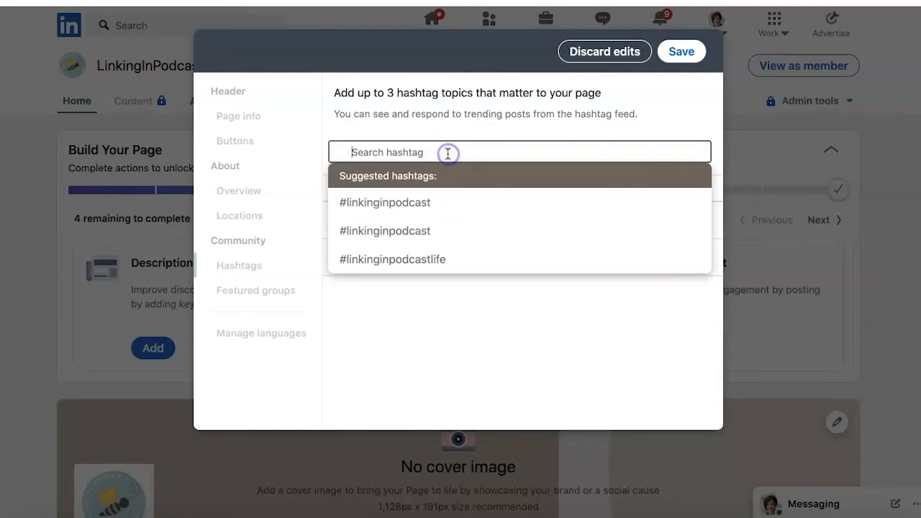
pyautogui.write('#linkedin')
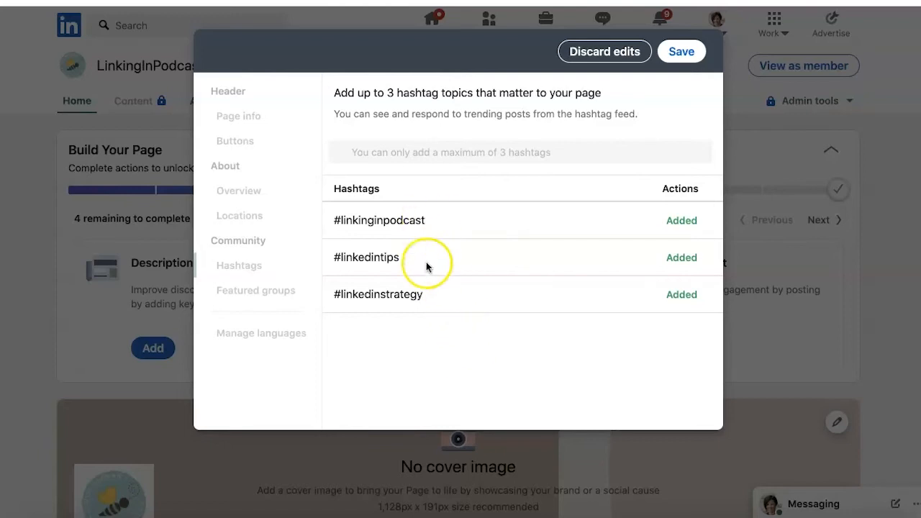
pyautogui.moveTo(419, 410)
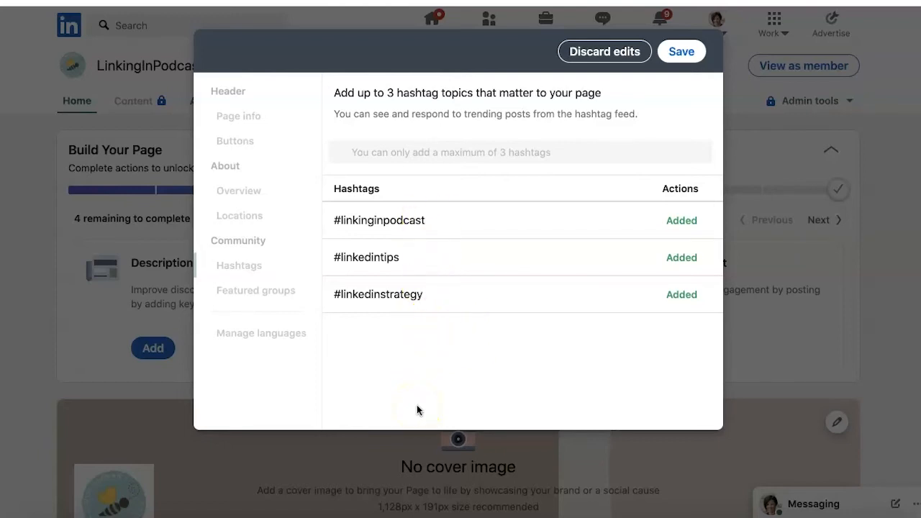
pyautogui.click(681, 51)
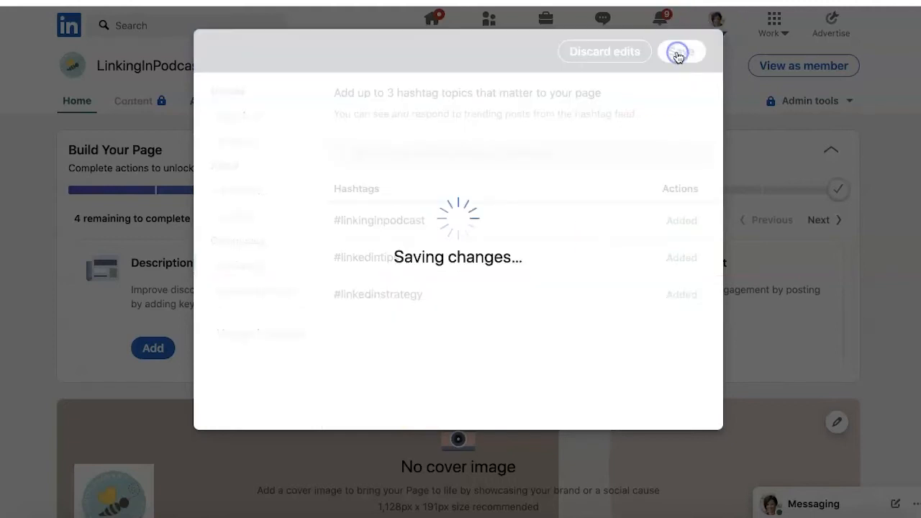
pyautogui.click(681, 51)
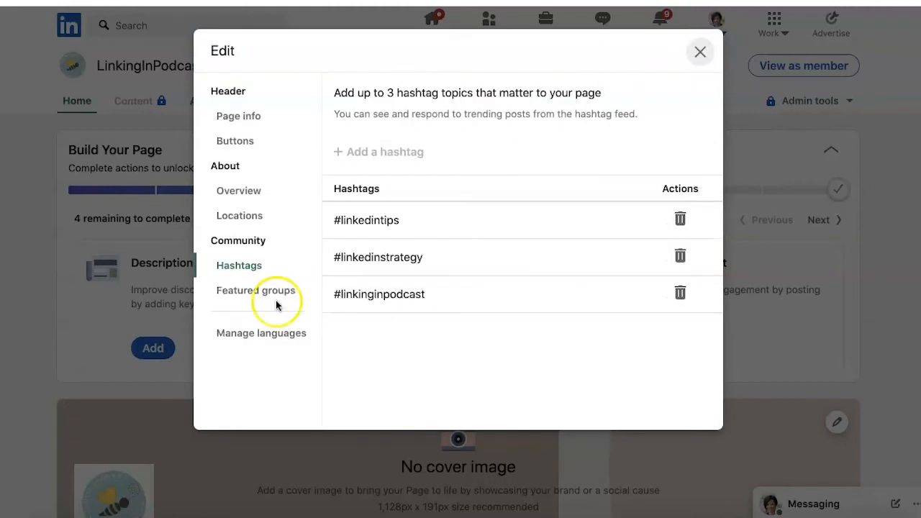
# Search 'Lin' and add 'Linking in with Louise' as a featured group, then save.
pyautogui.click(256, 290)
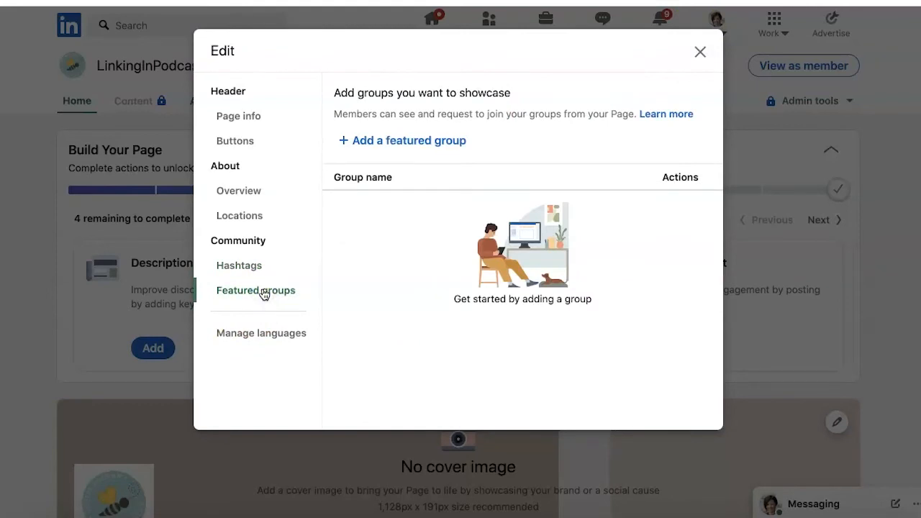
pyautogui.click(402, 140)
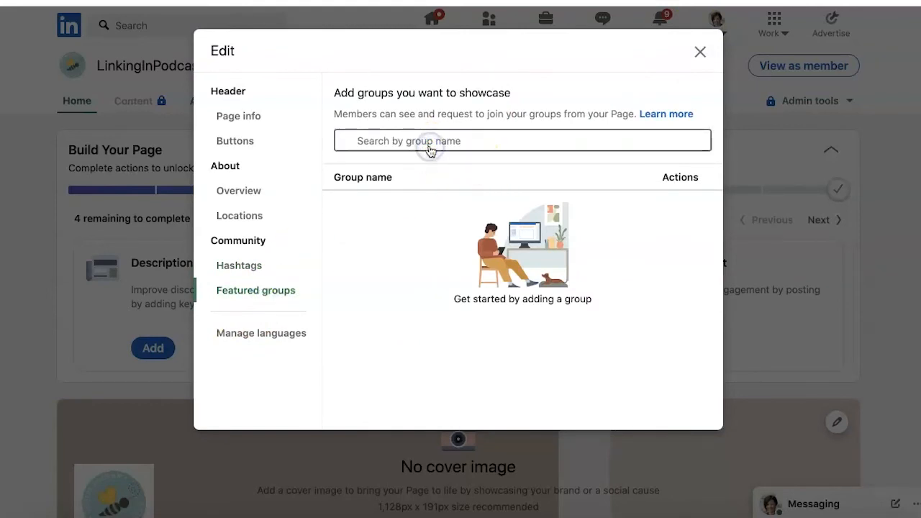
pyautogui.write('Linking In with')
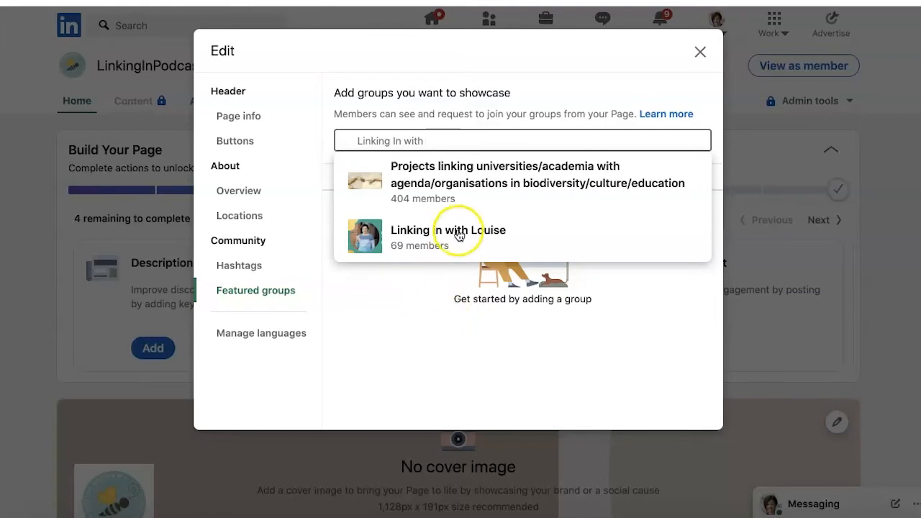
pyautogui.click(449, 229)
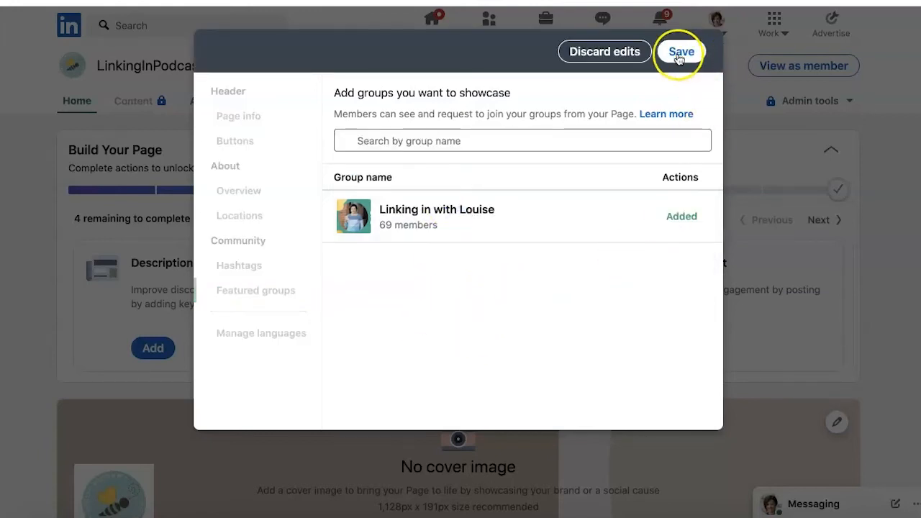
pyautogui.click(680, 51)
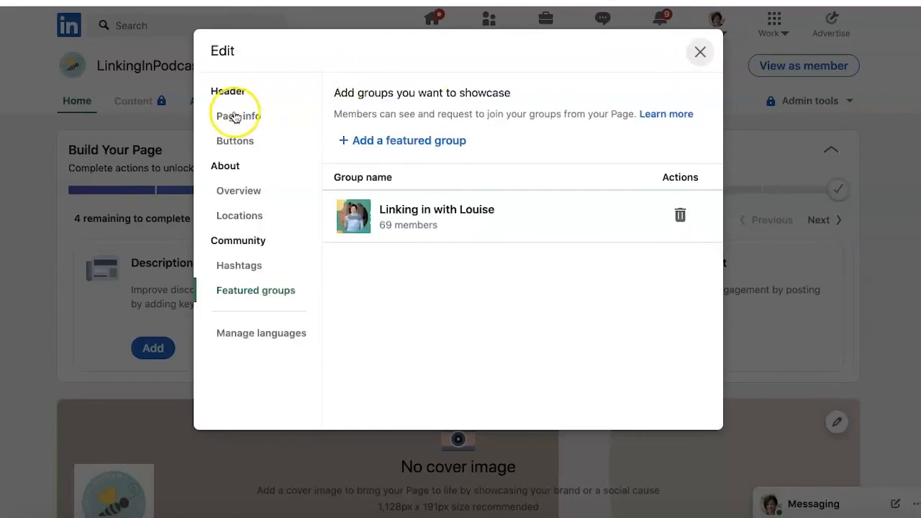
# In Page info Buttons, set the custom button label to Learn more and save.
pyautogui.click(238, 116)
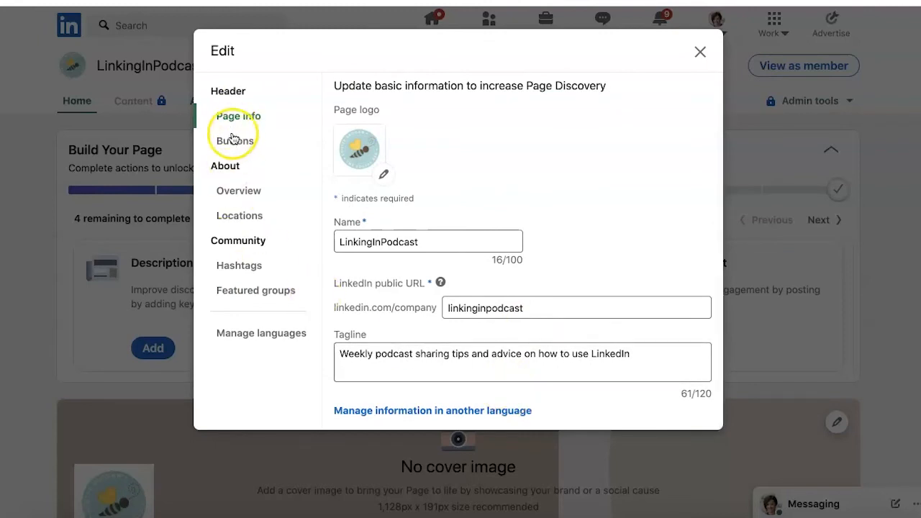
pyautogui.click(235, 141)
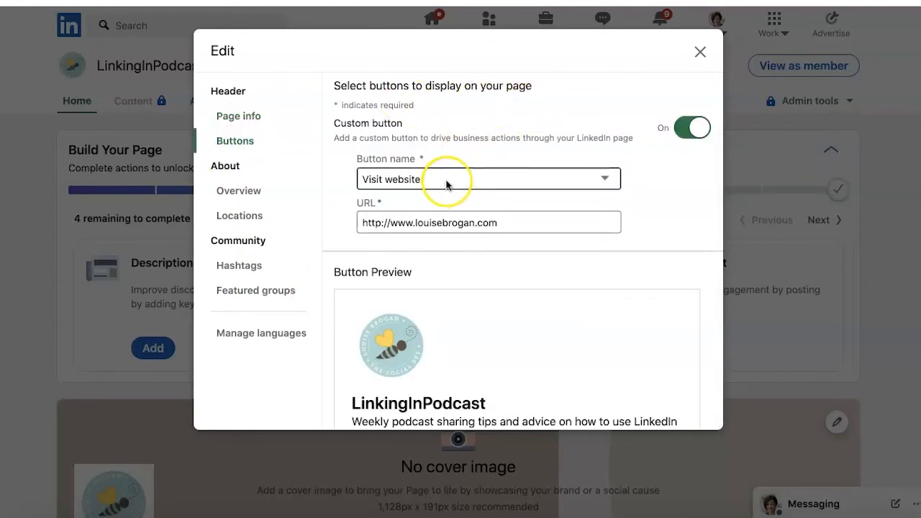
pyautogui.scroll(-3)
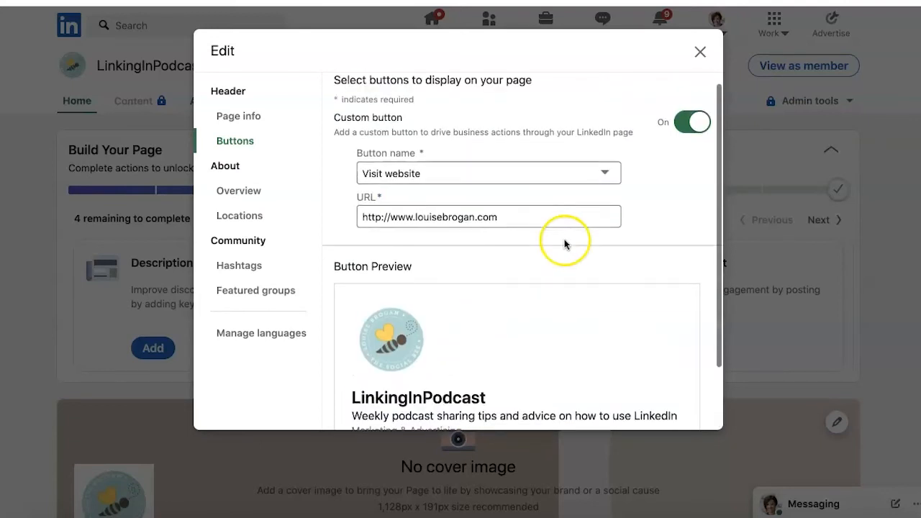
pyautogui.click(488, 173)
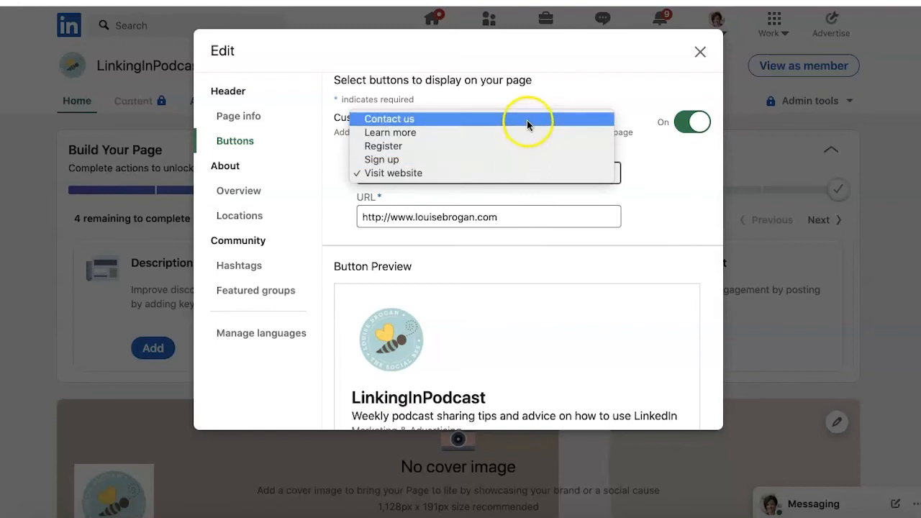
pyautogui.click(388, 119)
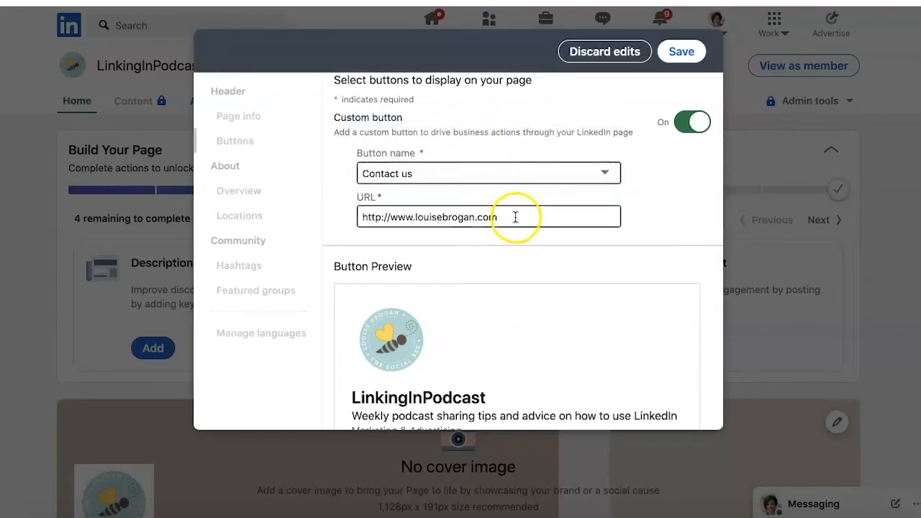
pyautogui.scroll(-3)
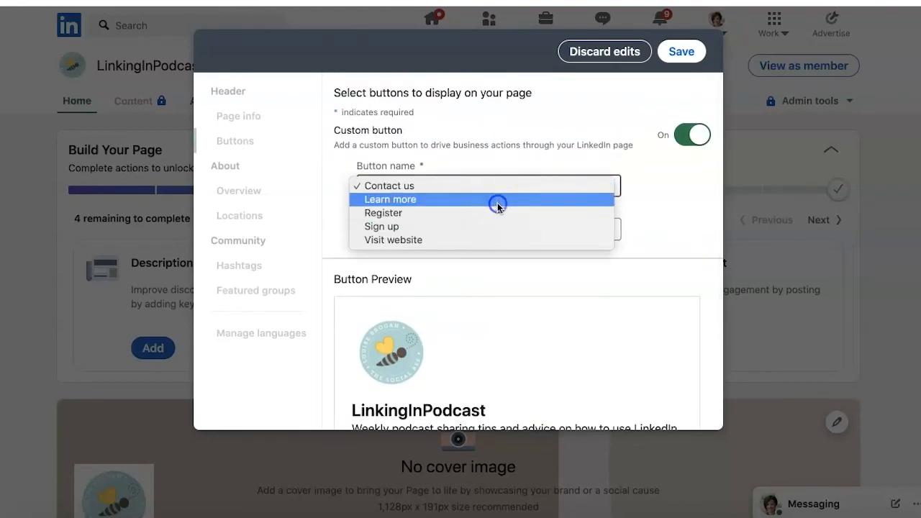
pyautogui.click(389, 199)
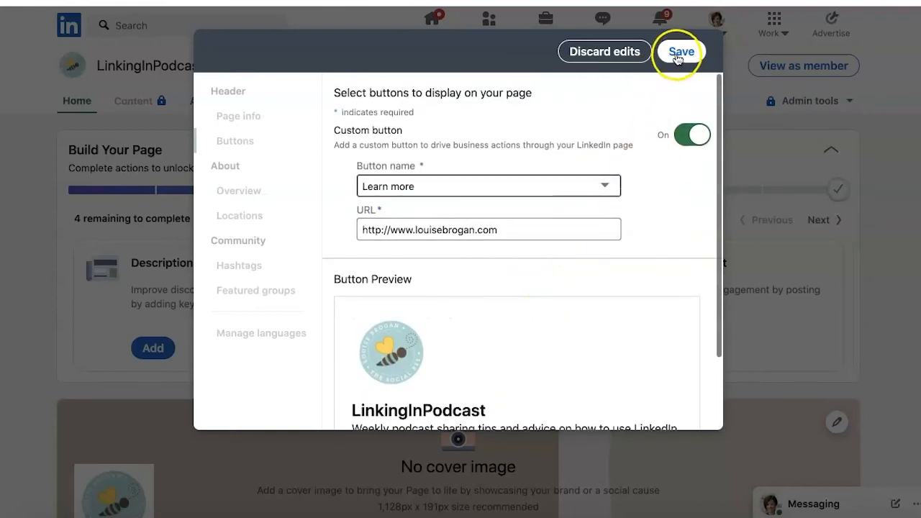
pyautogui.click(680, 51)
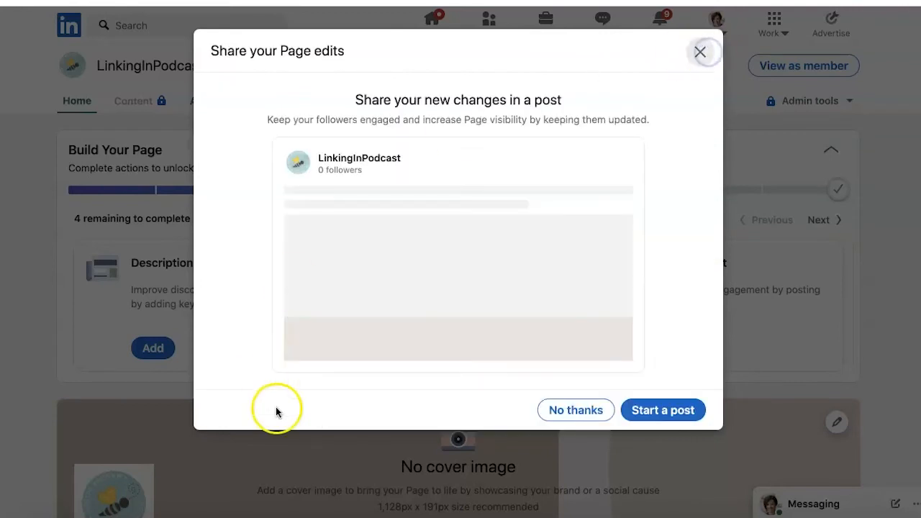
pyautogui.moveTo(575, 410)
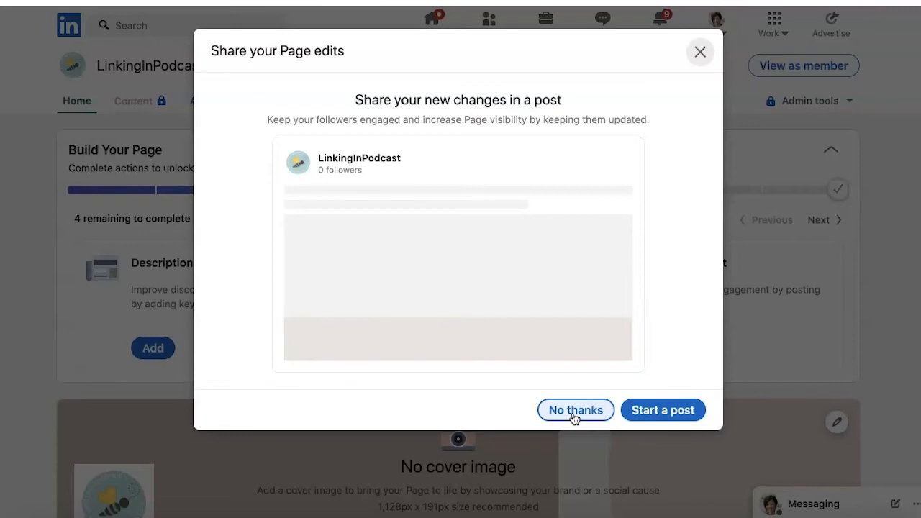
# Decline sharing the page edits with No thanks and close the Invite to Follow notice.
pyautogui.click(575, 410)
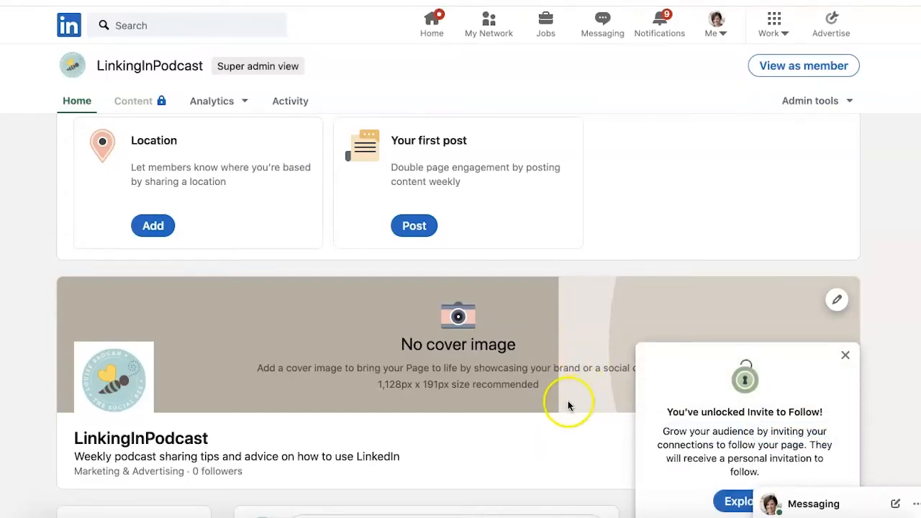
pyautogui.moveTo(893, 373)
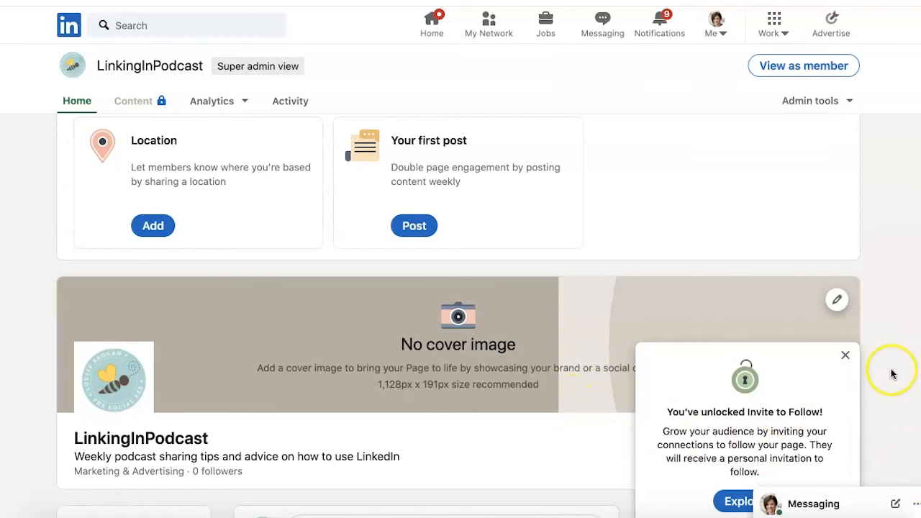
pyautogui.moveTo(781, 426)
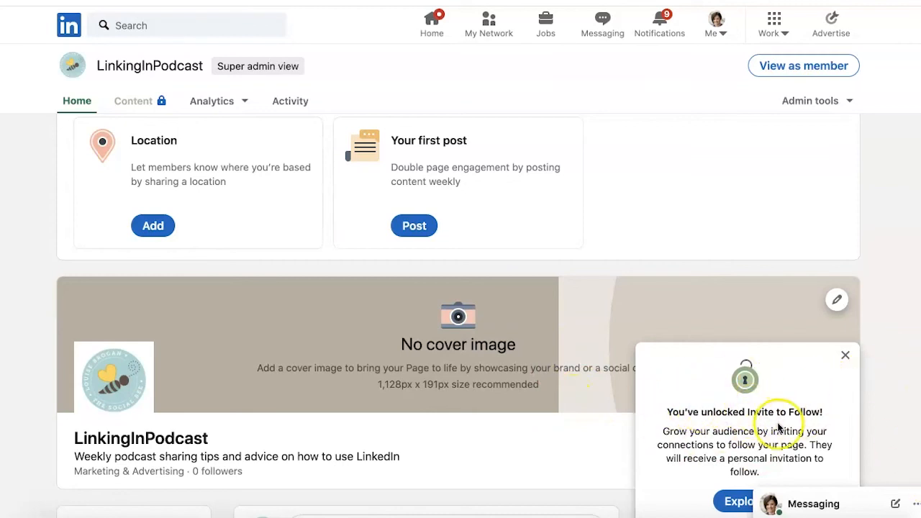
pyautogui.click(845, 355)
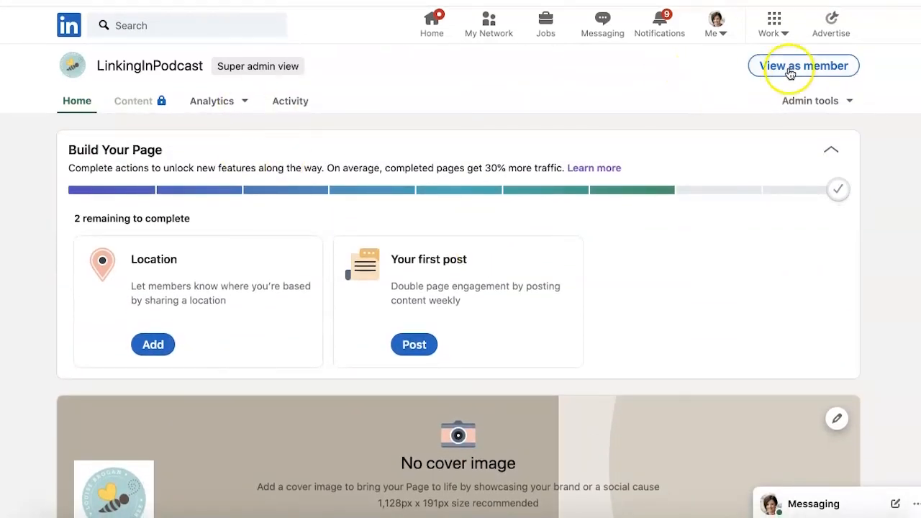
pyautogui.click(804, 66)
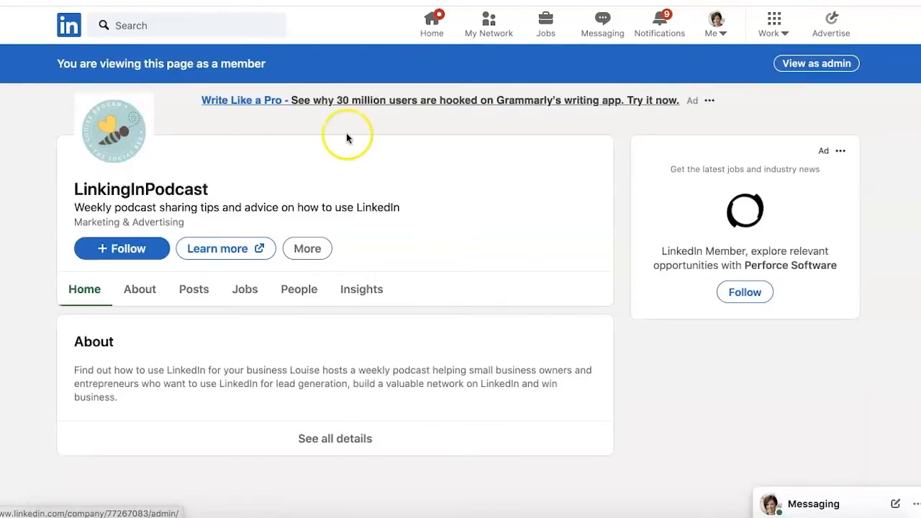
pyautogui.moveTo(226, 249)
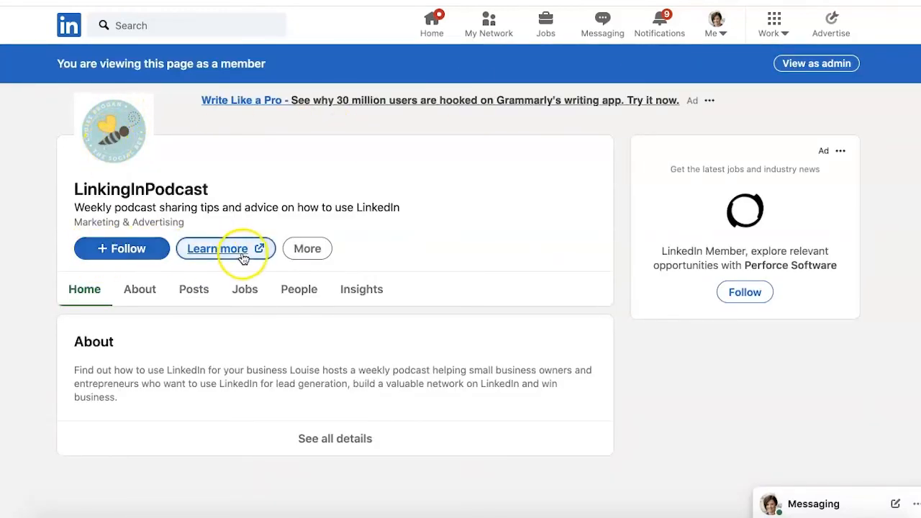
pyautogui.moveTo(140, 289)
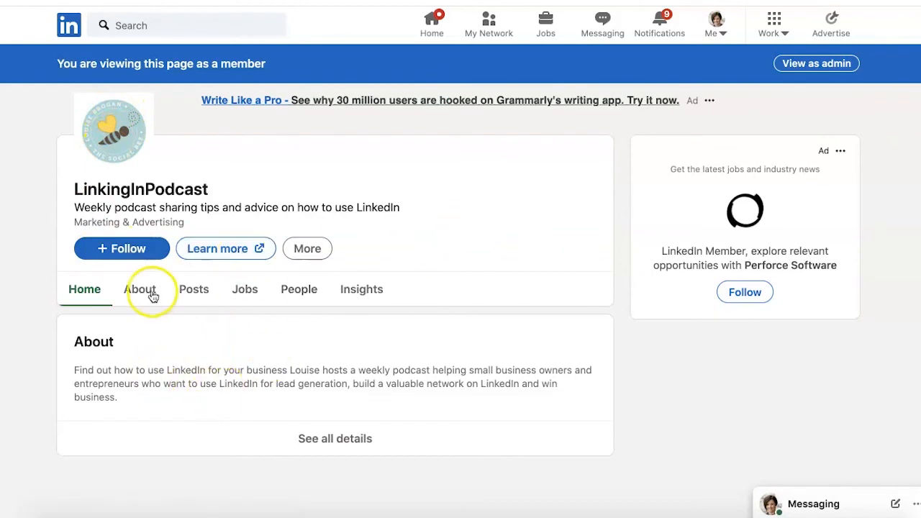
pyautogui.click(140, 289)
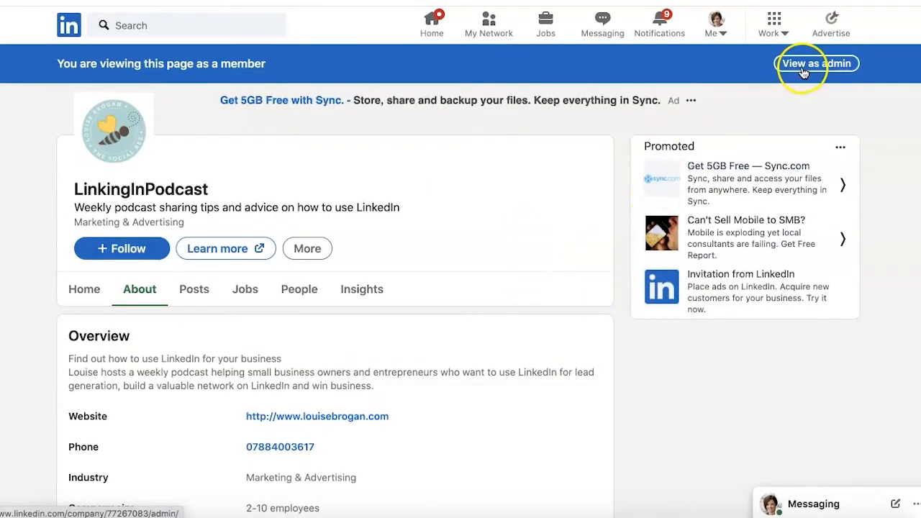
pyautogui.click(816, 63)
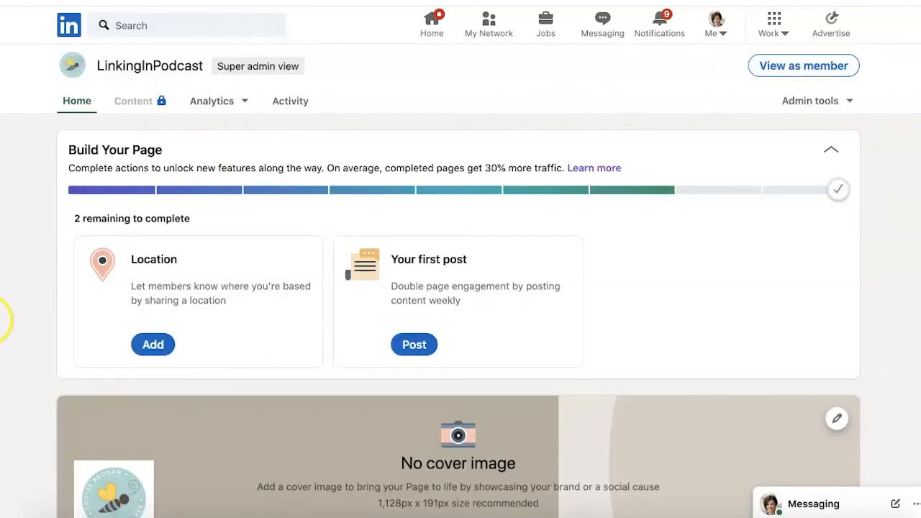
pyautogui.scroll(-3)
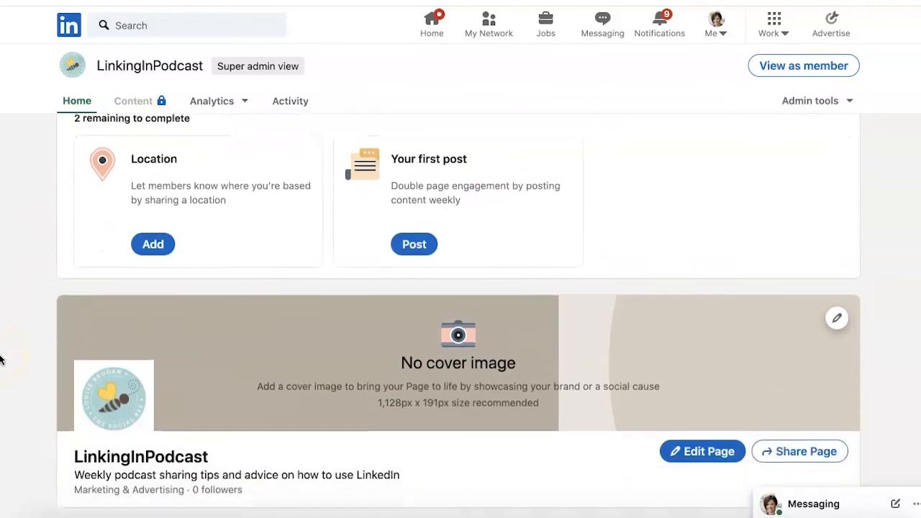
pyautogui.scroll(-3)
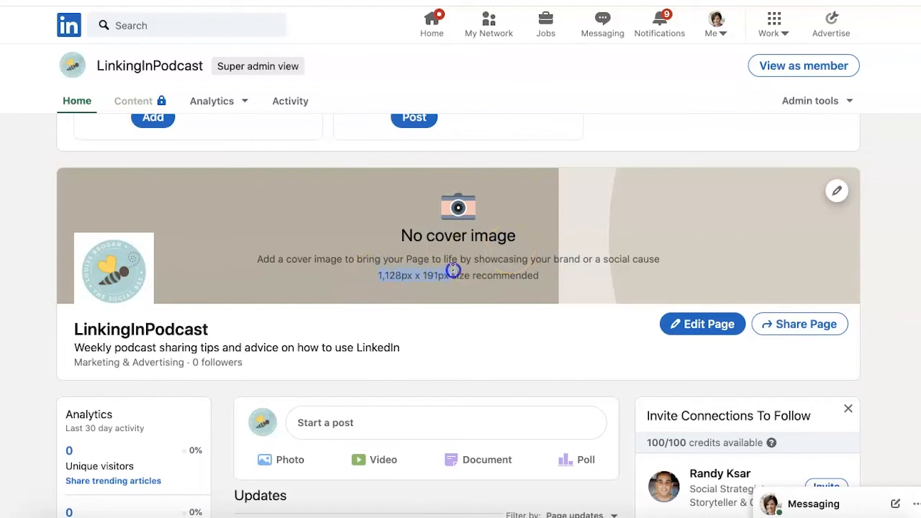
pyautogui.moveTo(453, 272)
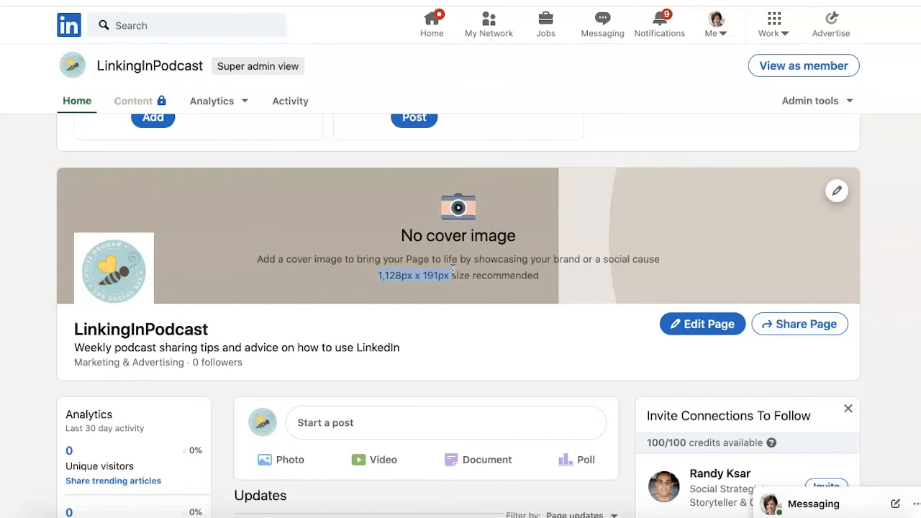
pyautogui.moveTo(383, 287)
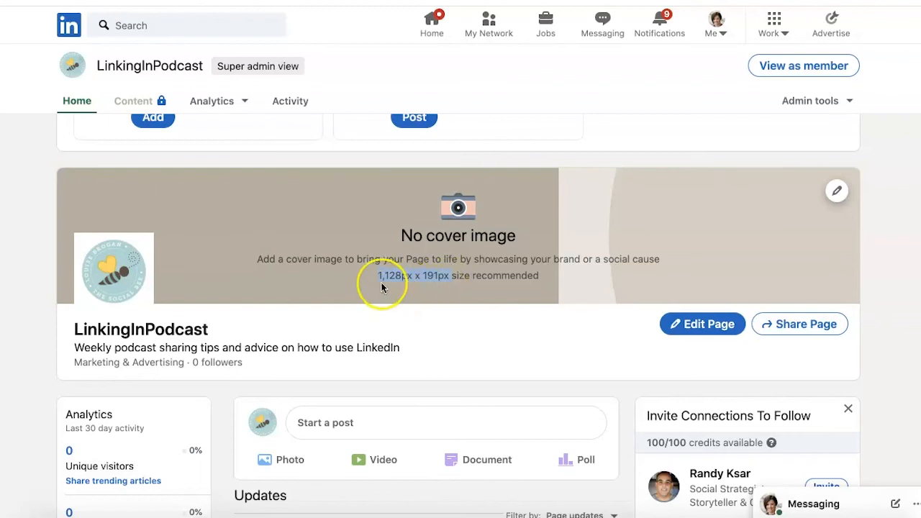
pyautogui.moveTo(466, 270)
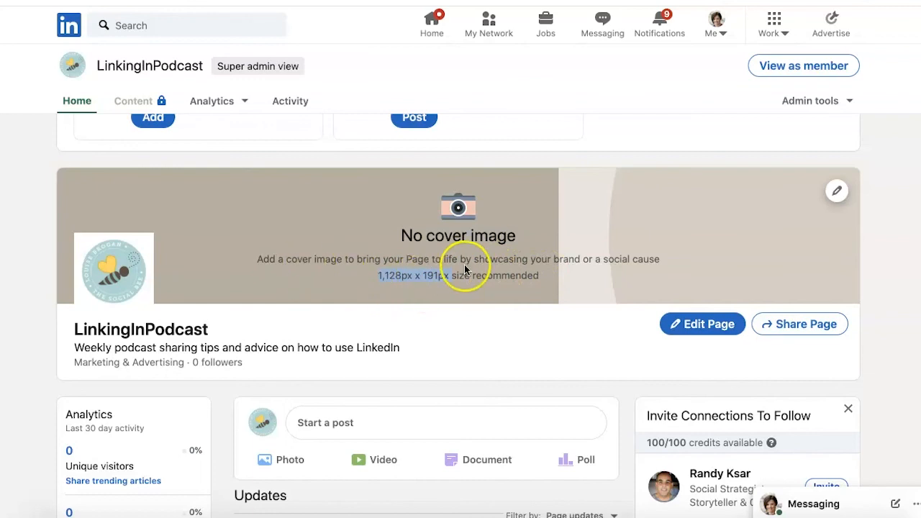
pyautogui.moveTo(636, 284)
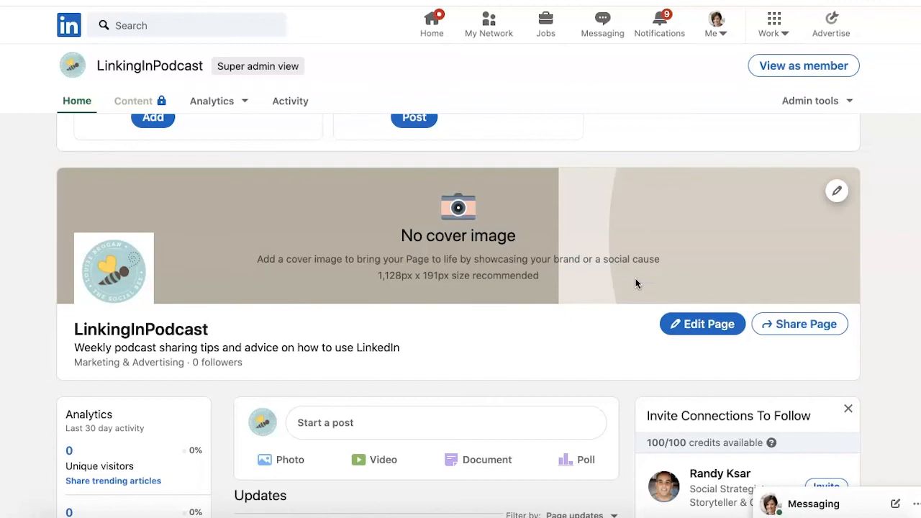
pyautogui.moveTo(814, 196)
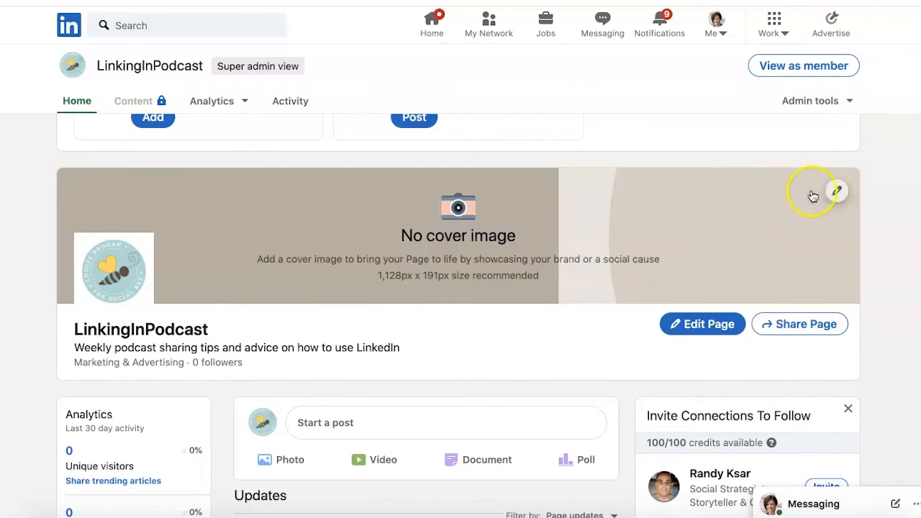
# Upload imageforCoverphoto.png as the page cover image and save it.
pyautogui.click(836, 191)
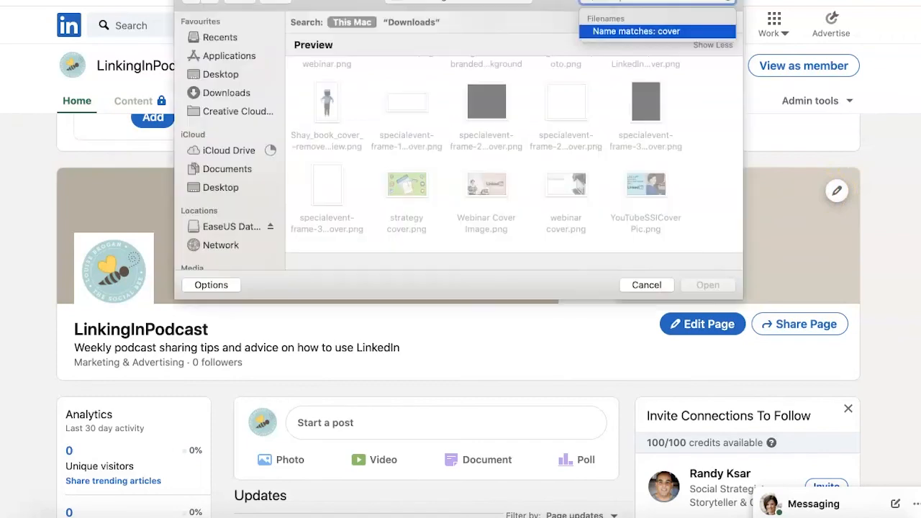
pyautogui.moveTo(535, 38)
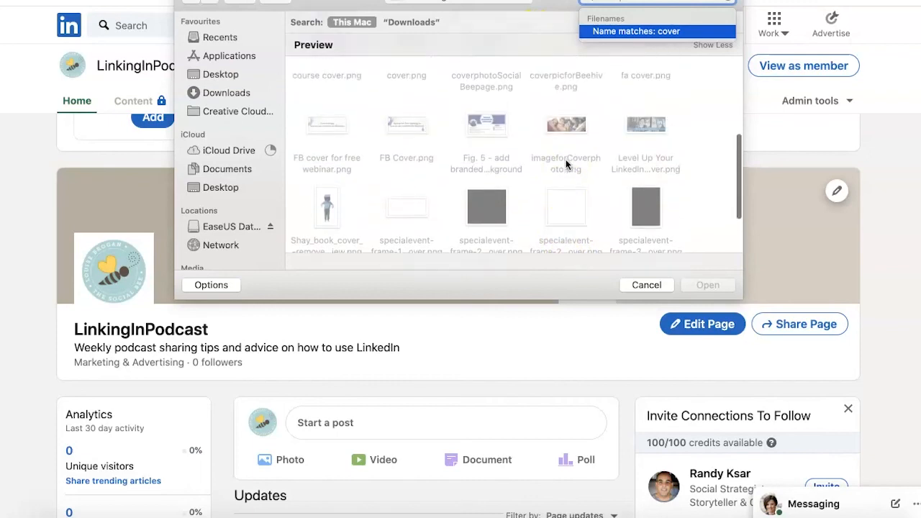
pyautogui.click(566, 157)
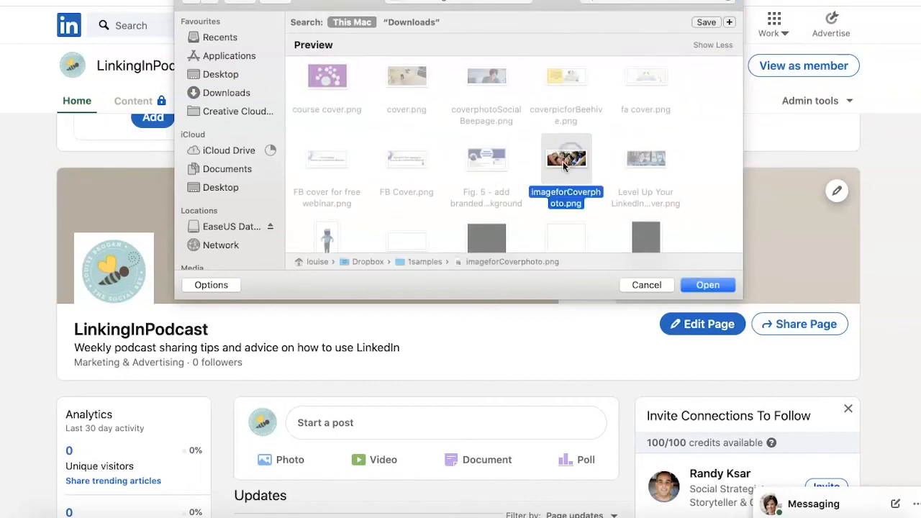
pyautogui.click(708, 285)
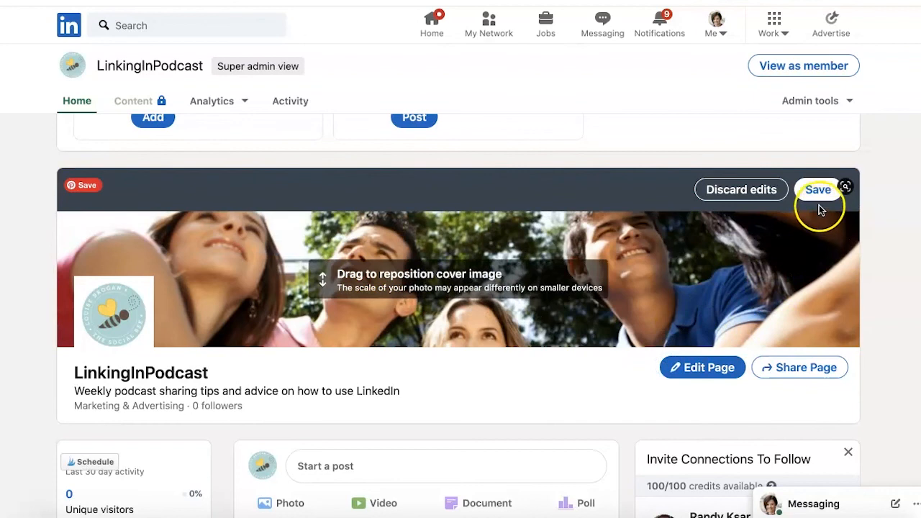
pyautogui.click(818, 190)
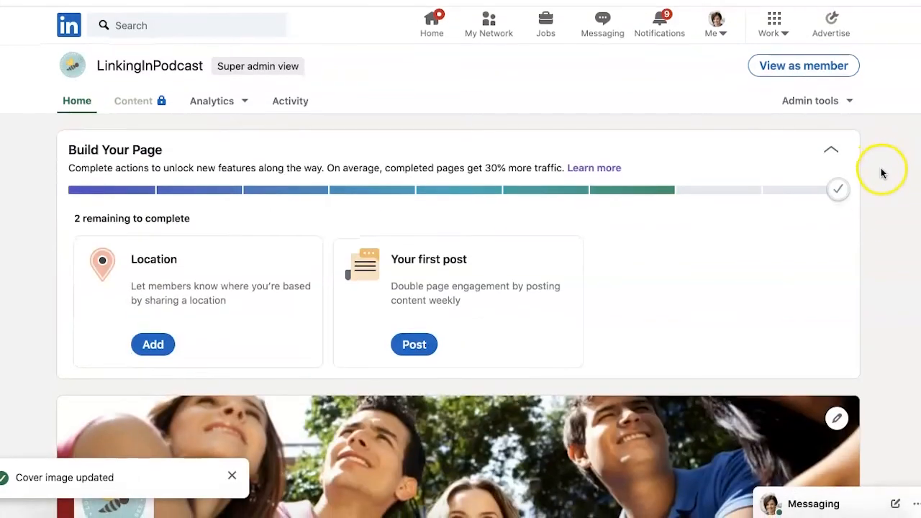
pyautogui.click(803, 66)
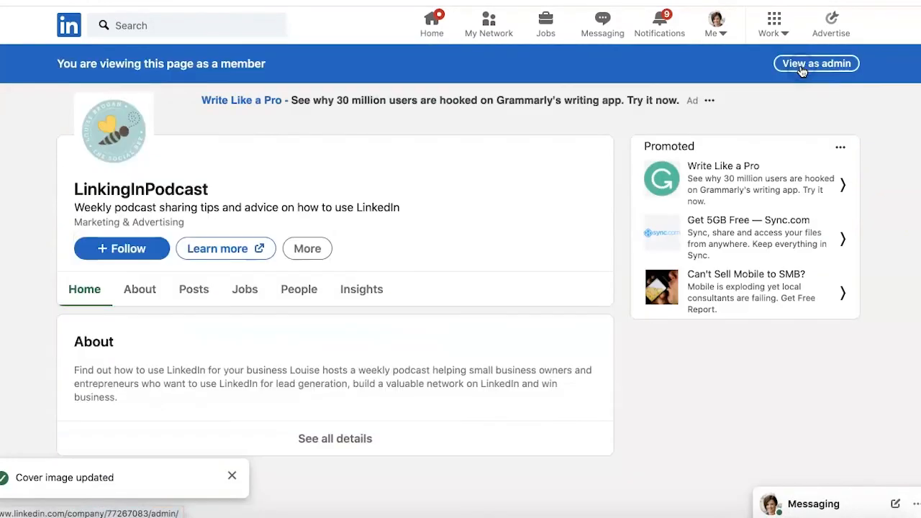
pyautogui.scroll(-3)
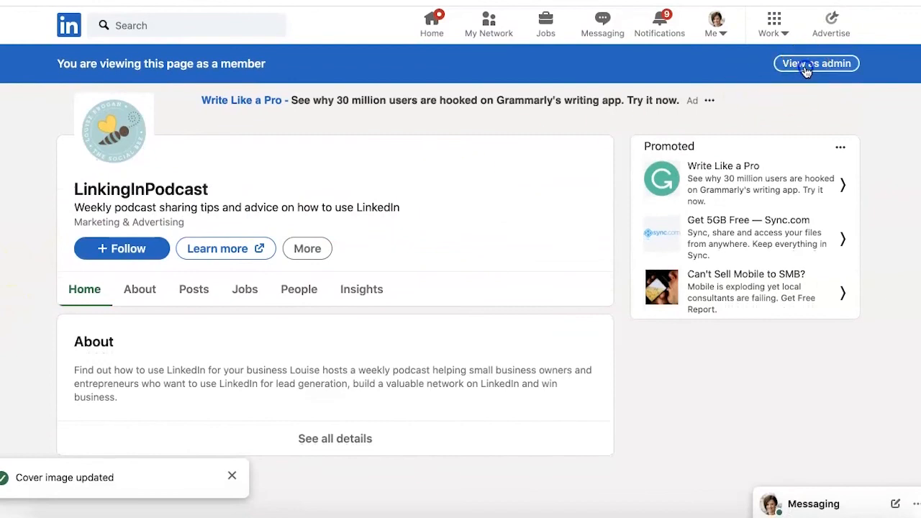
pyautogui.click(815, 63)
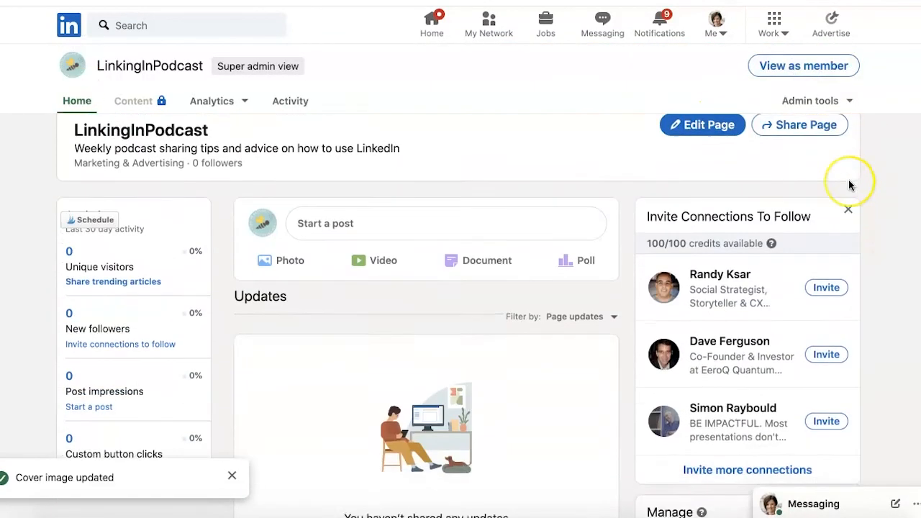
pyautogui.scroll(-3)
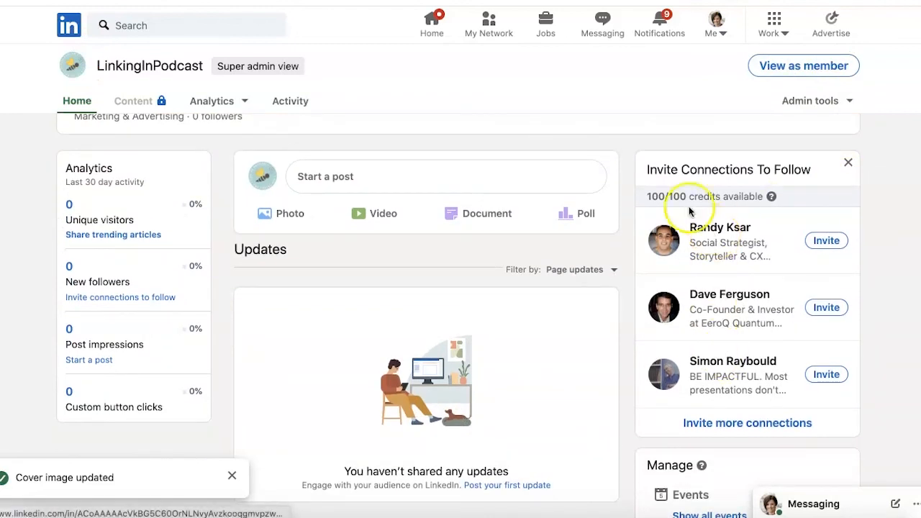
pyautogui.moveTo(806, 182)
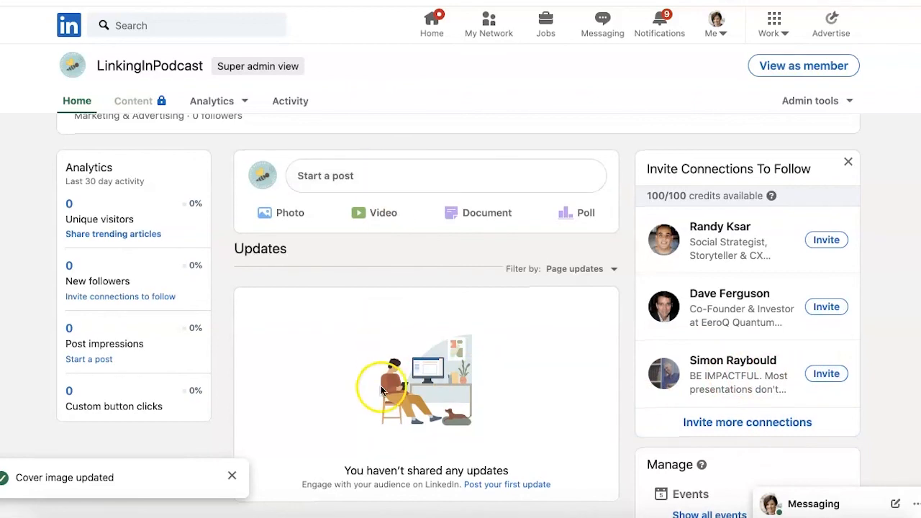
pyautogui.scroll(-3)
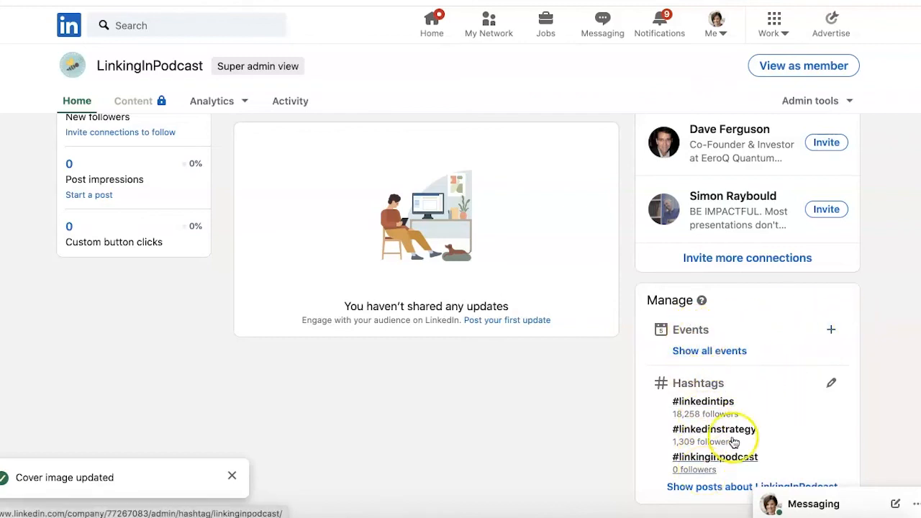
pyautogui.moveTo(449, 450)
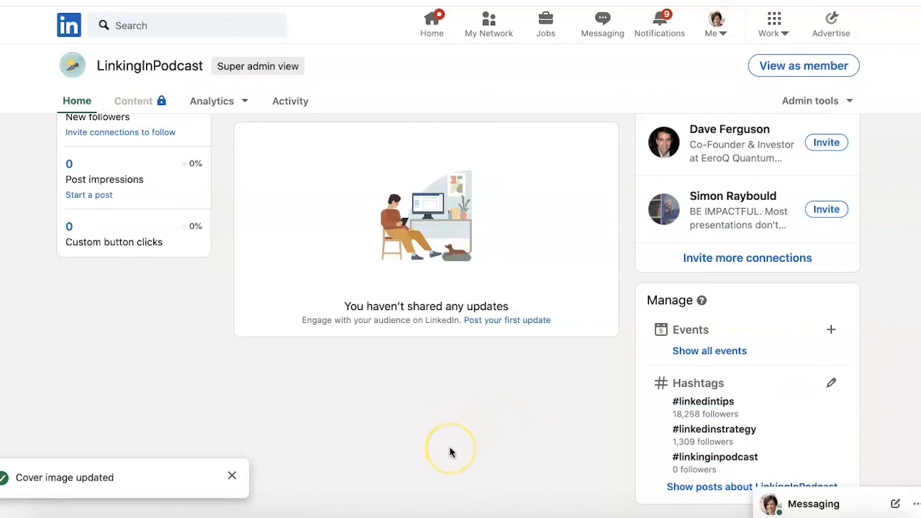
# Open the #linkedintips hashtag feed, scroll through it, and start a comment on the poll post.
pyautogui.click(703, 402)
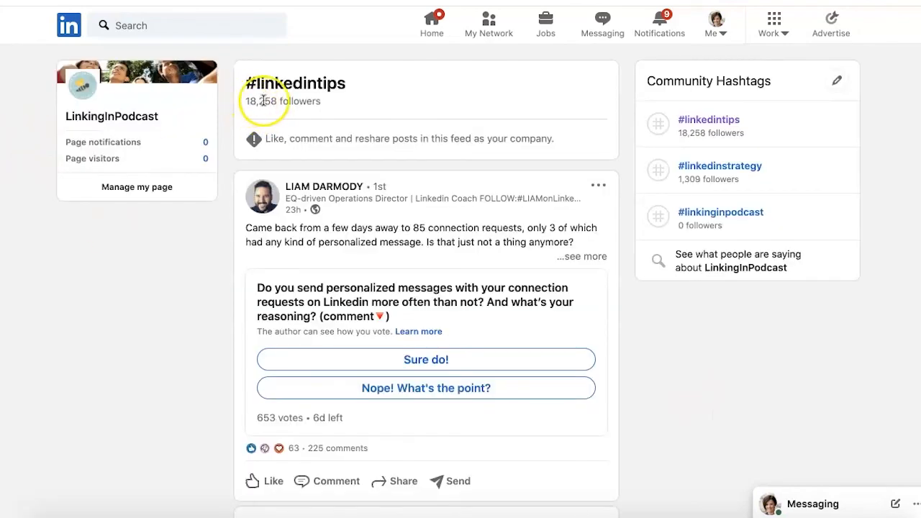
pyautogui.moveTo(313, 83)
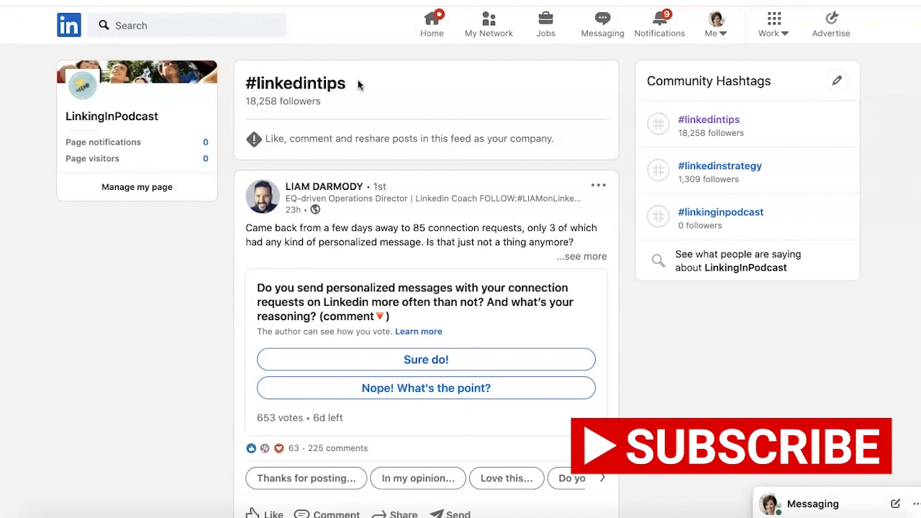
pyautogui.scroll(-3)
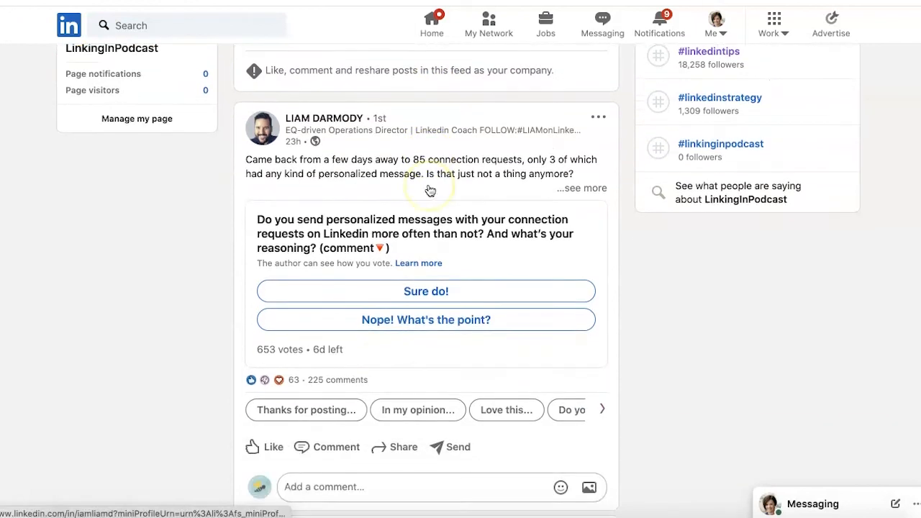
pyautogui.scroll(-3)
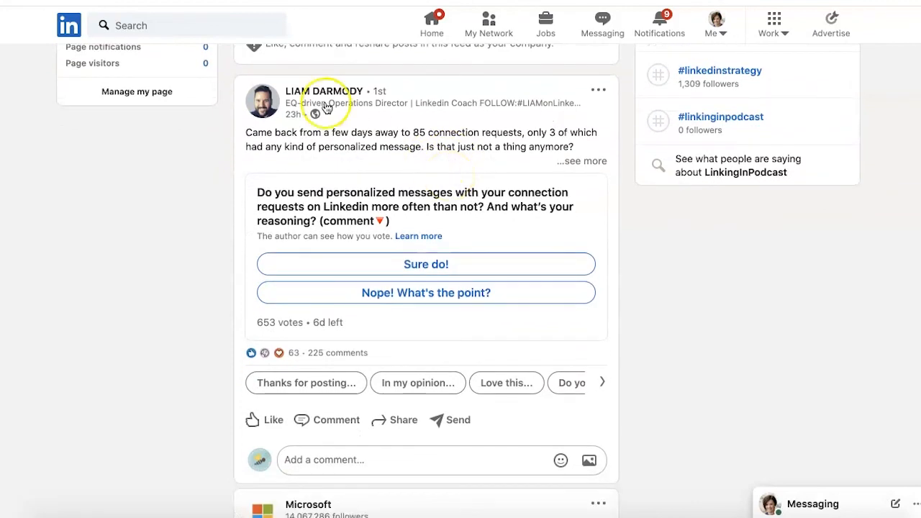
pyautogui.scroll(-3)
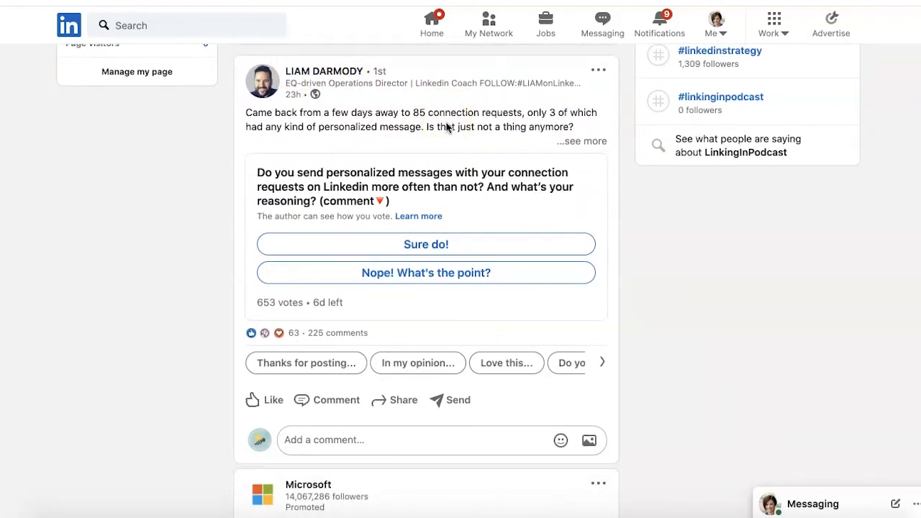
pyautogui.scroll(-3)
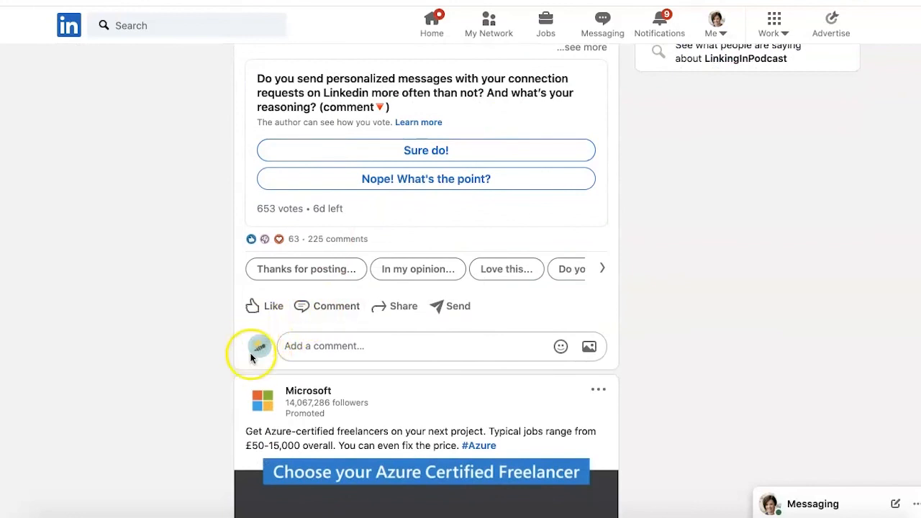
pyautogui.click(396, 347)
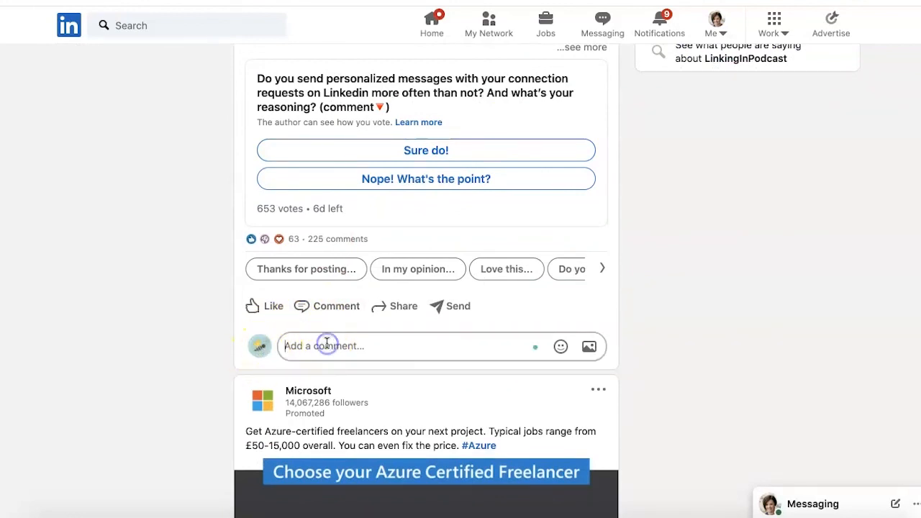
pyautogui.moveTo(197, 361)
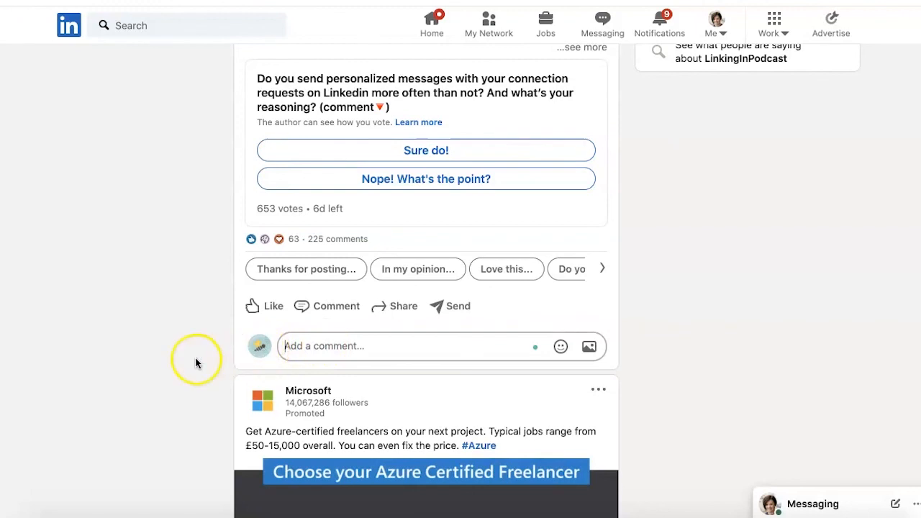